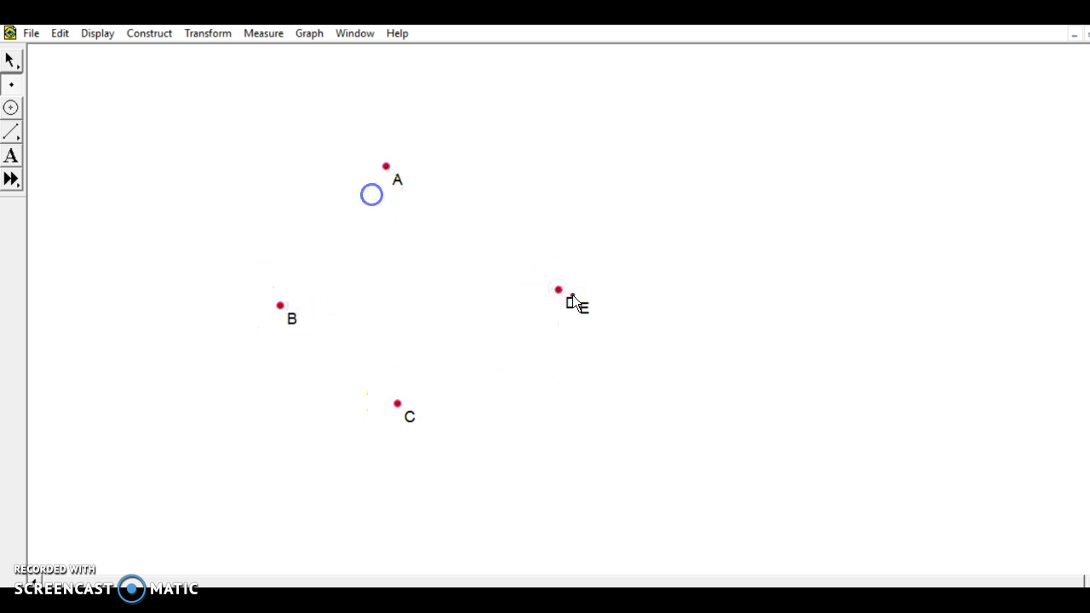
Construct segments joining A, B, C, D and drag vertex D in and out to flex the quadrilateral
left_click(148, 33)
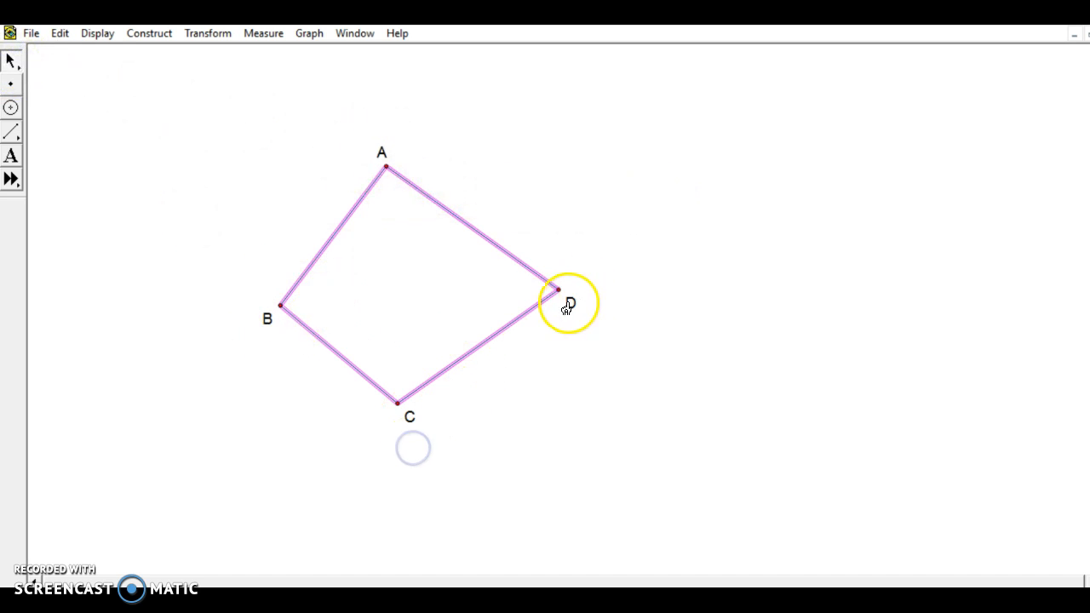
left_click_drag(558, 298, 344, 290)
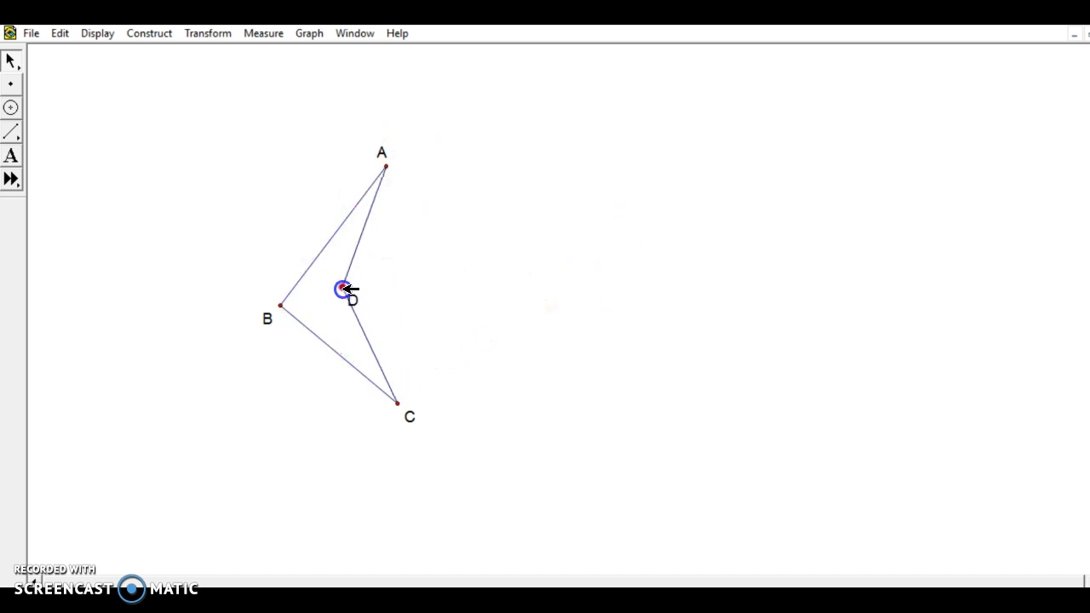
left_click_drag(344, 288, 507, 280)
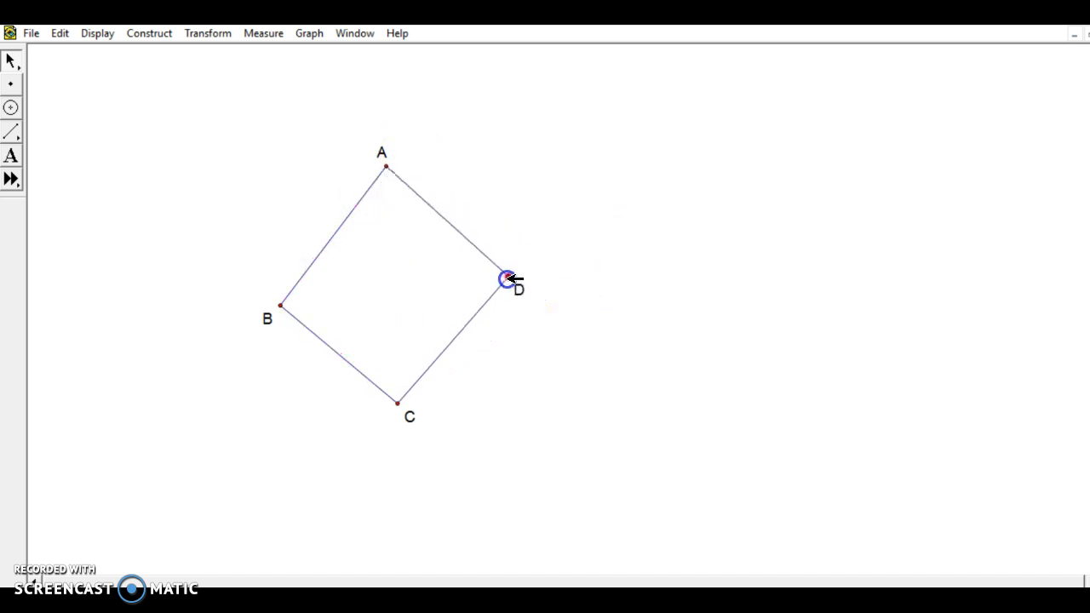
left_click_drag(508, 279, 406, 286)
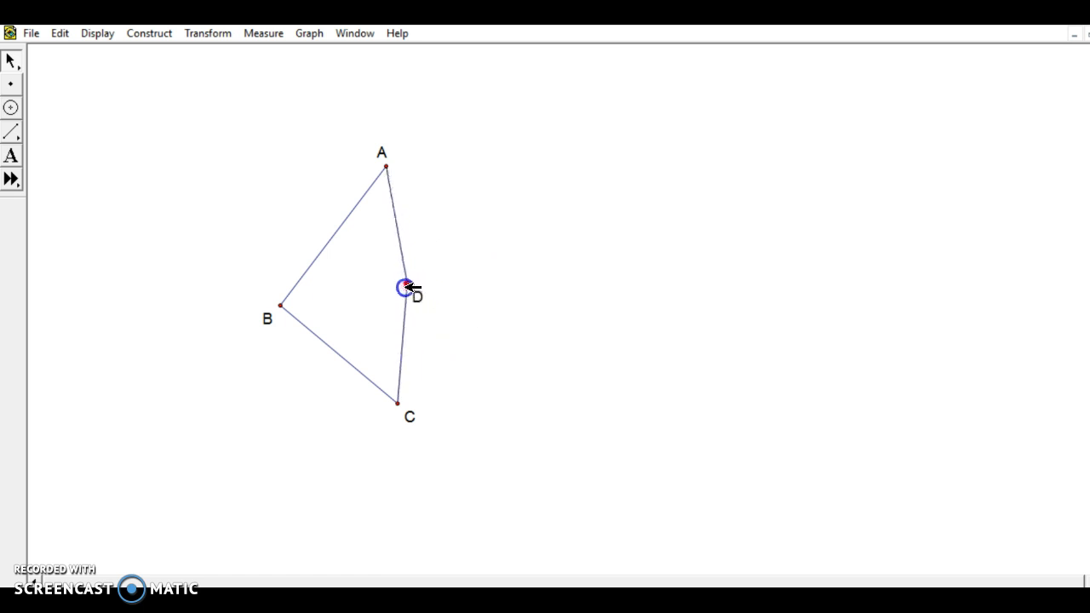
left_click_drag(407, 287, 560, 260)
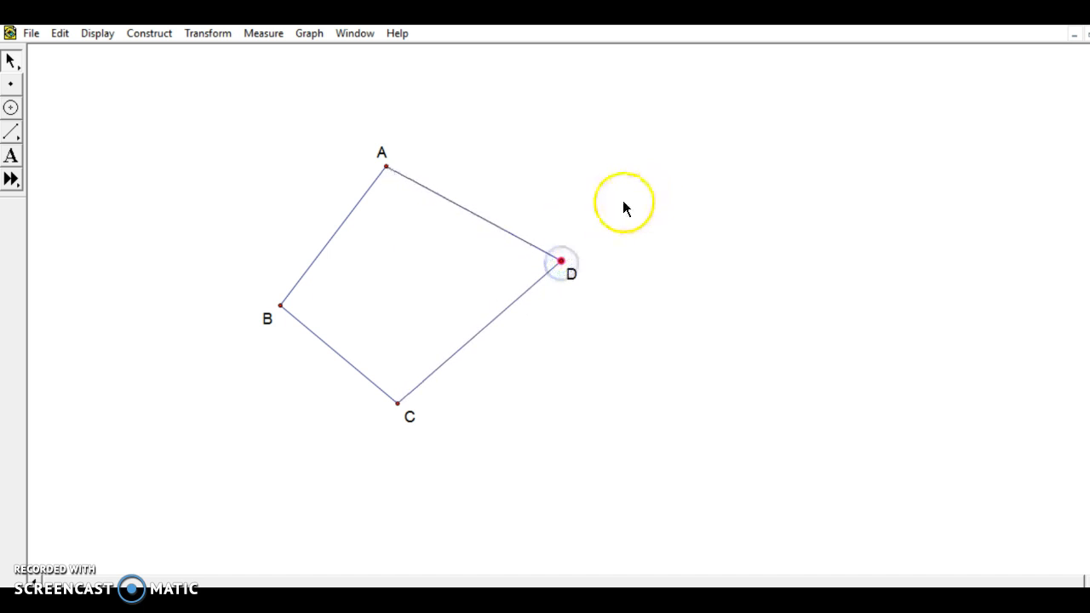
mouse_move(480, 143)
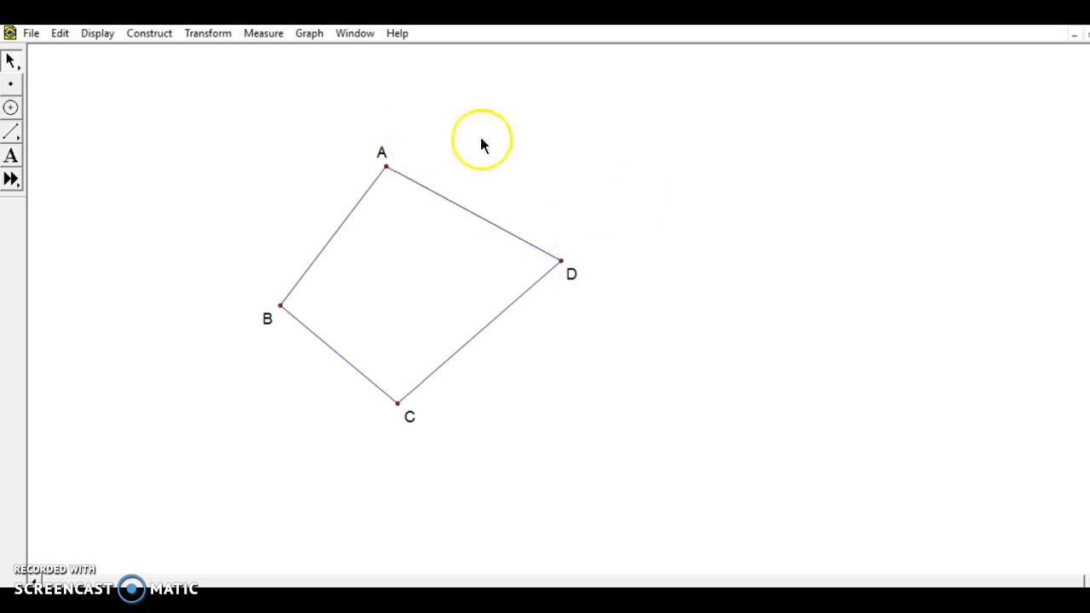
Construct midpoint E of side AD
left_click(474, 218)
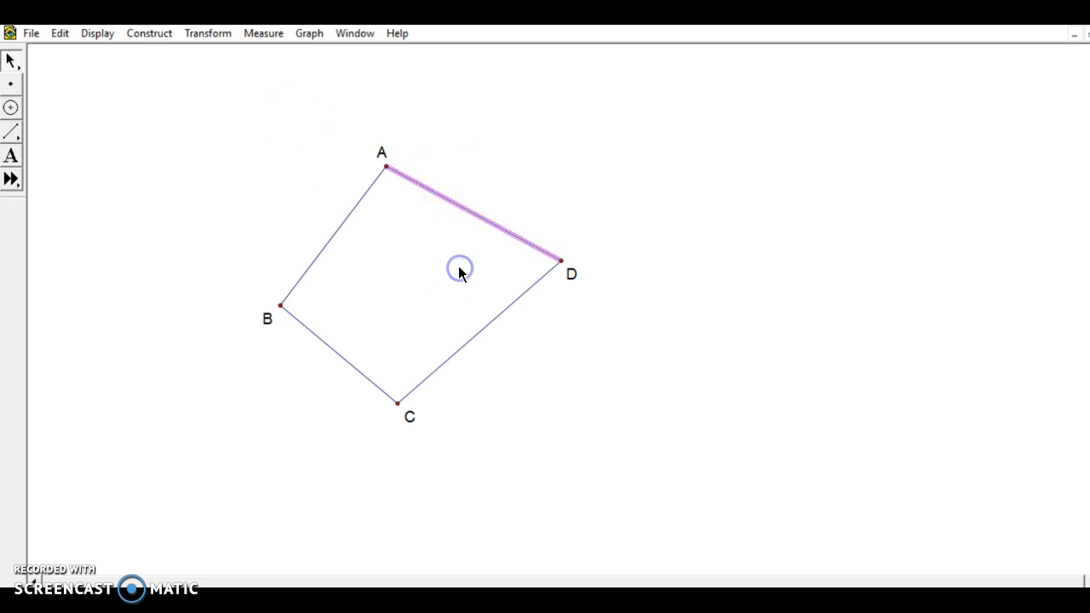
left_click(150, 32)
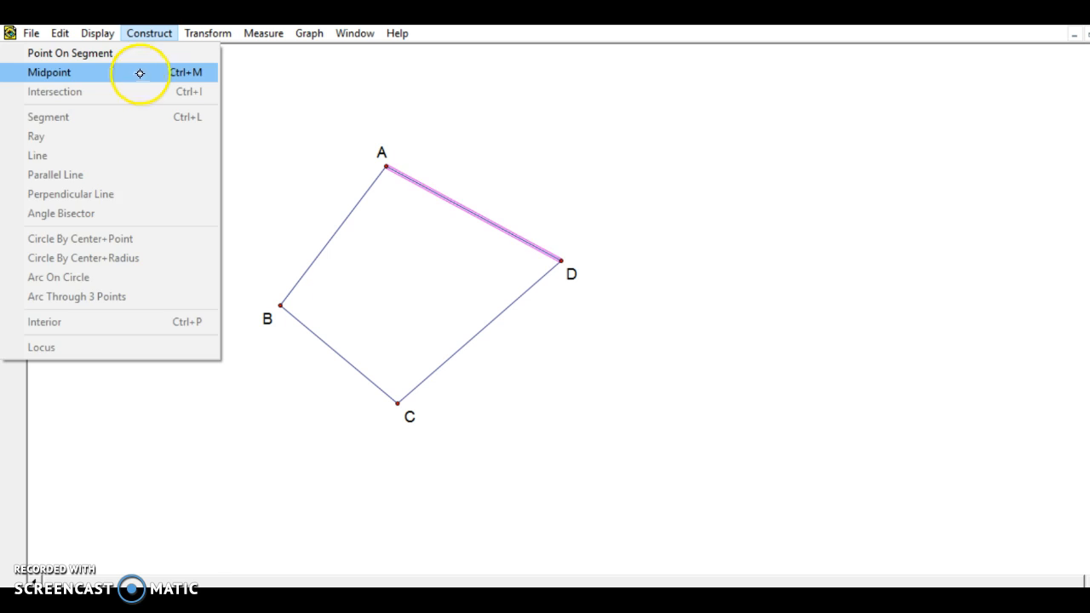
left_click(47, 71)
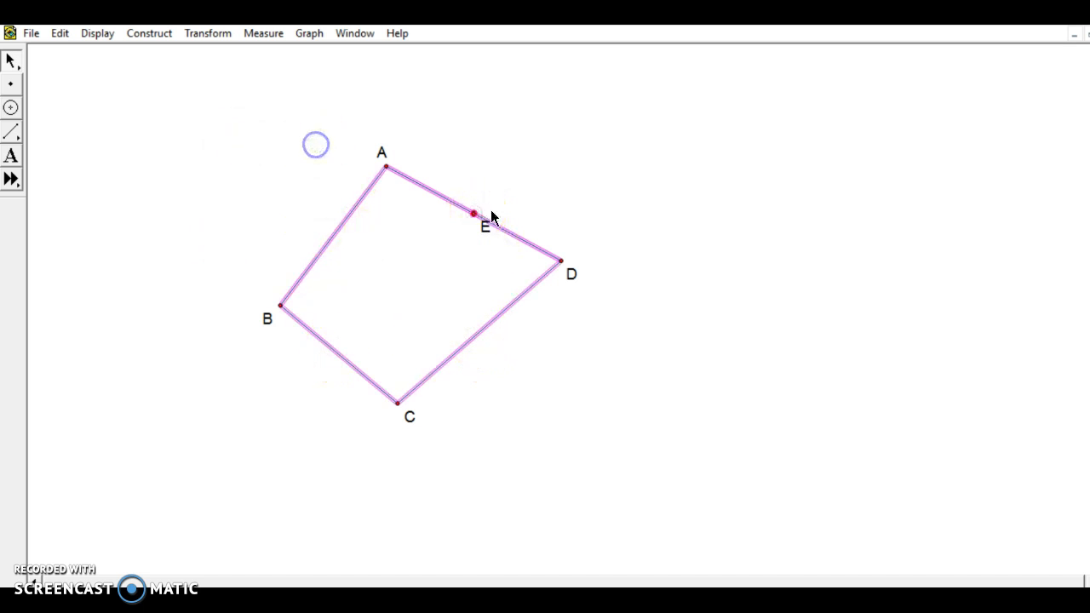
Rotate the four sides 180° about E, then drag vertex C to flex both pieces
left_click(208, 32)
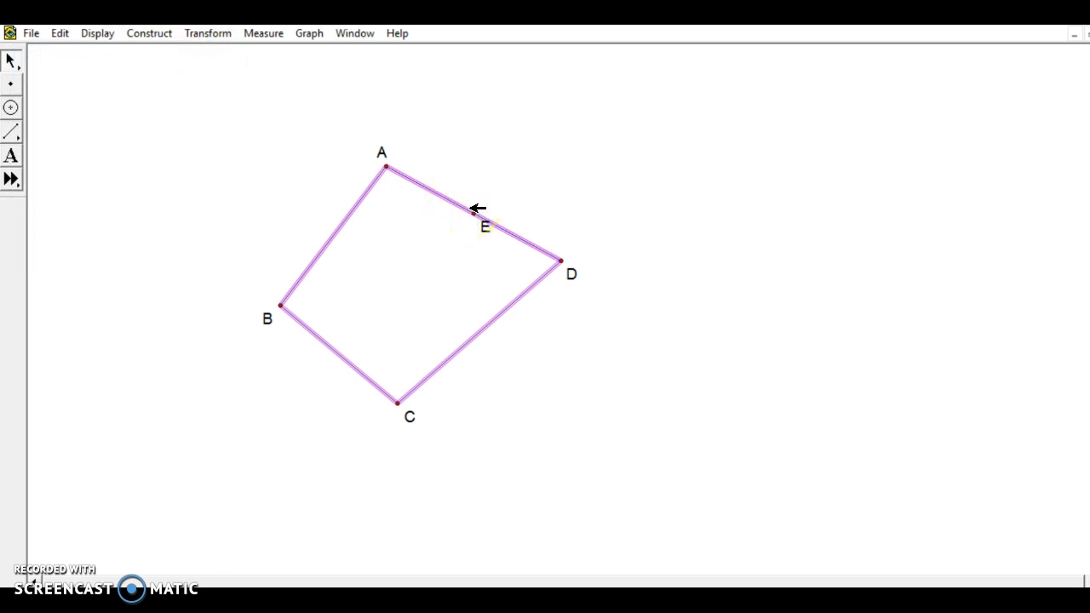
left_click(207, 32)
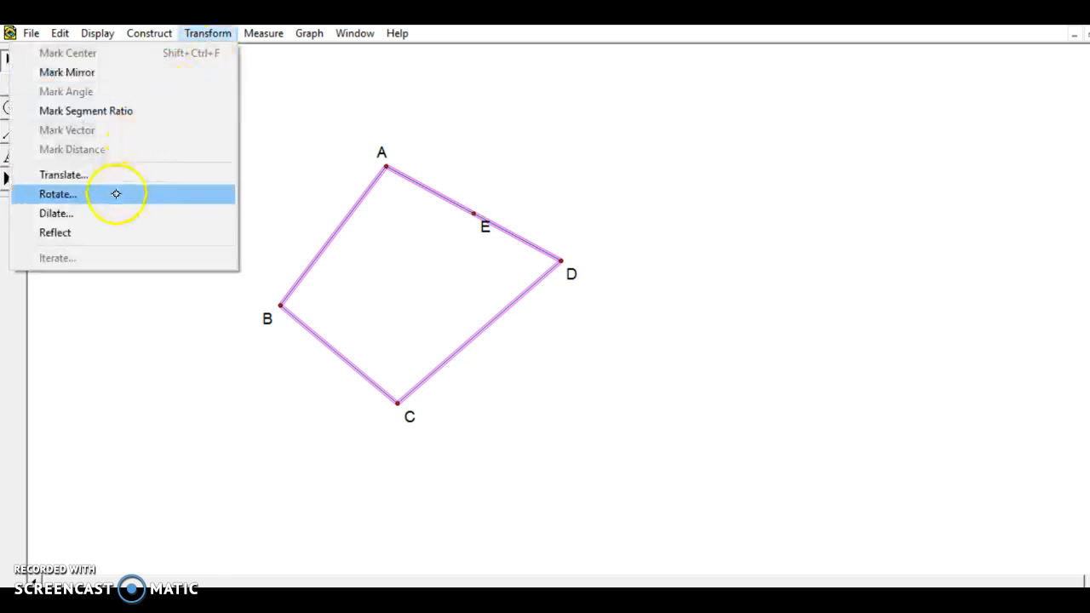
left_click(58, 194)
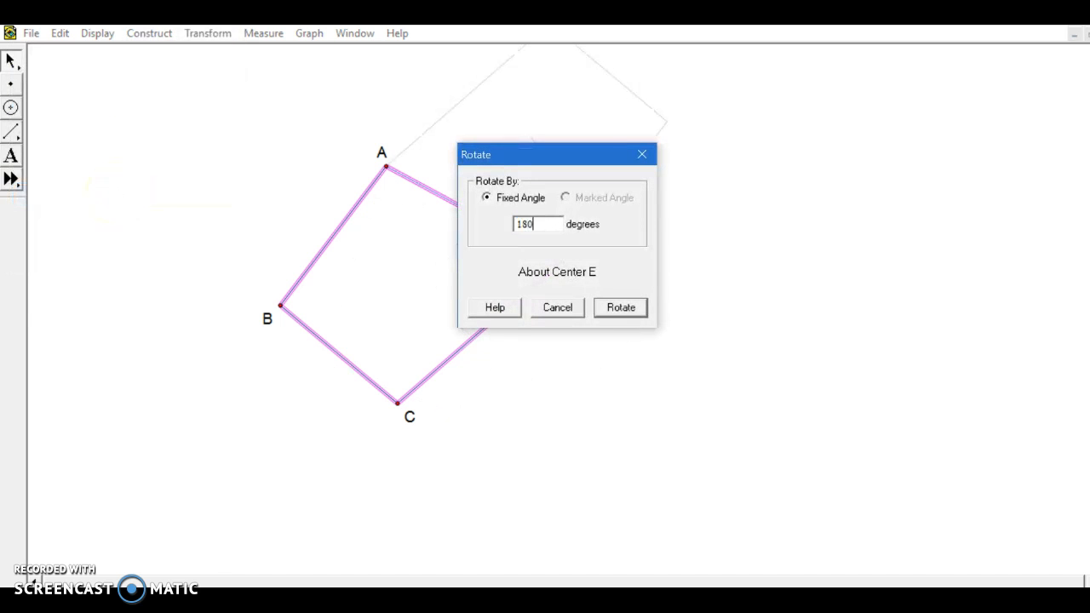
left_click(620, 307)
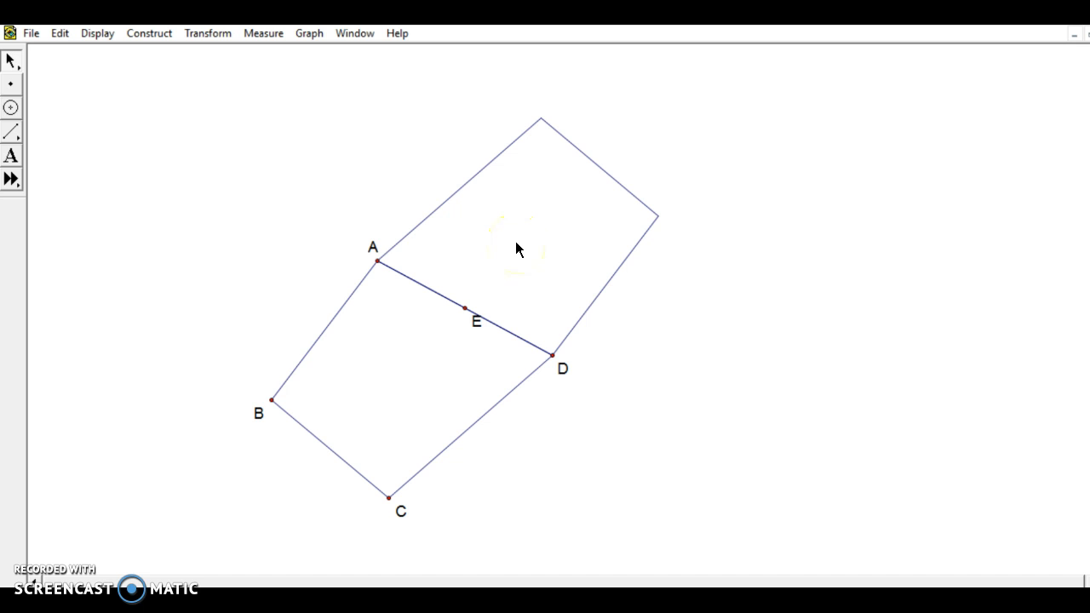
left_click_drag(389, 497, 381, 343)
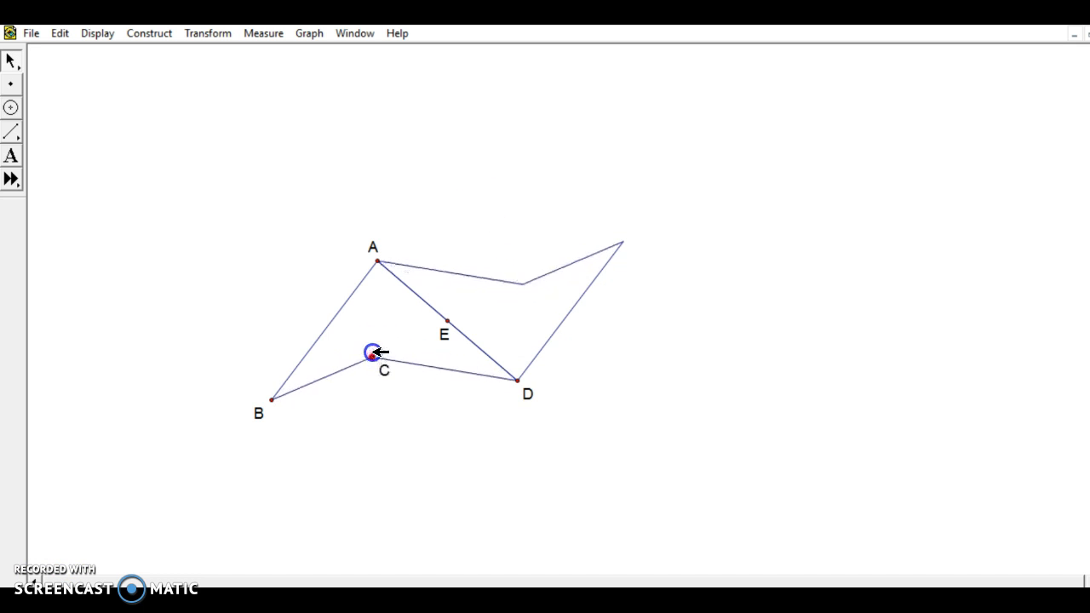
left_click_drag(372, 351, 531, 463)
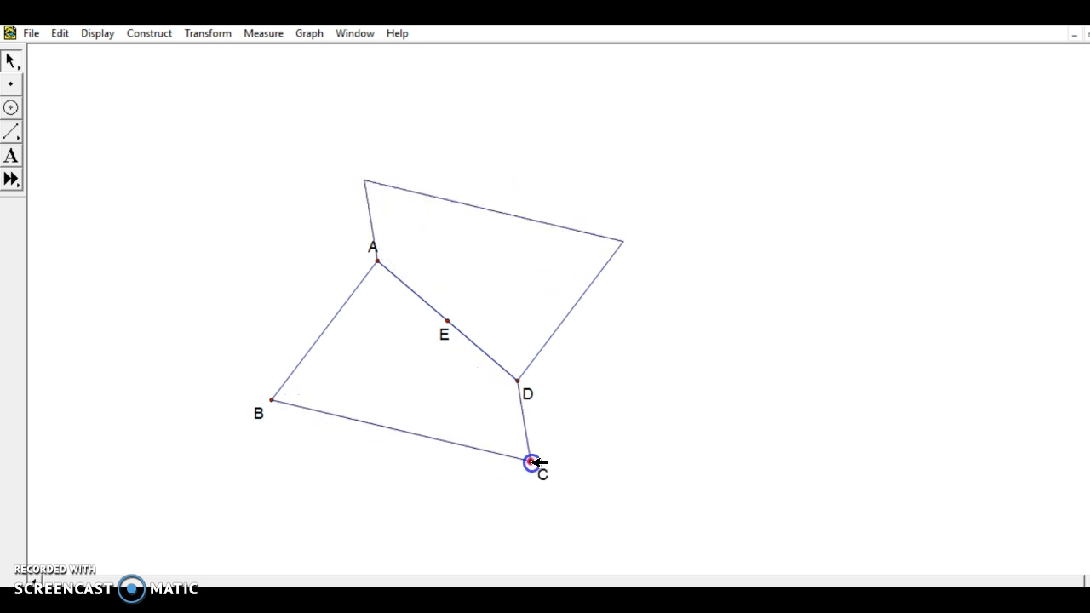
left_click_drag(530, 463, 390, 330)
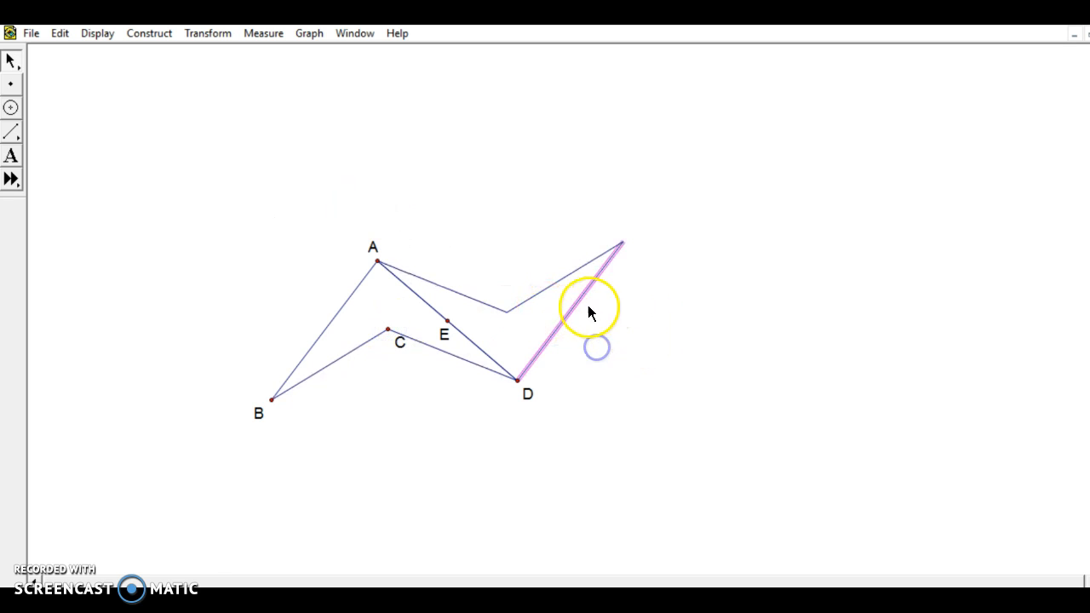
Construct midpoint F on the copy's outer side and rotate the copy 180° about F
left_click(150, 32)
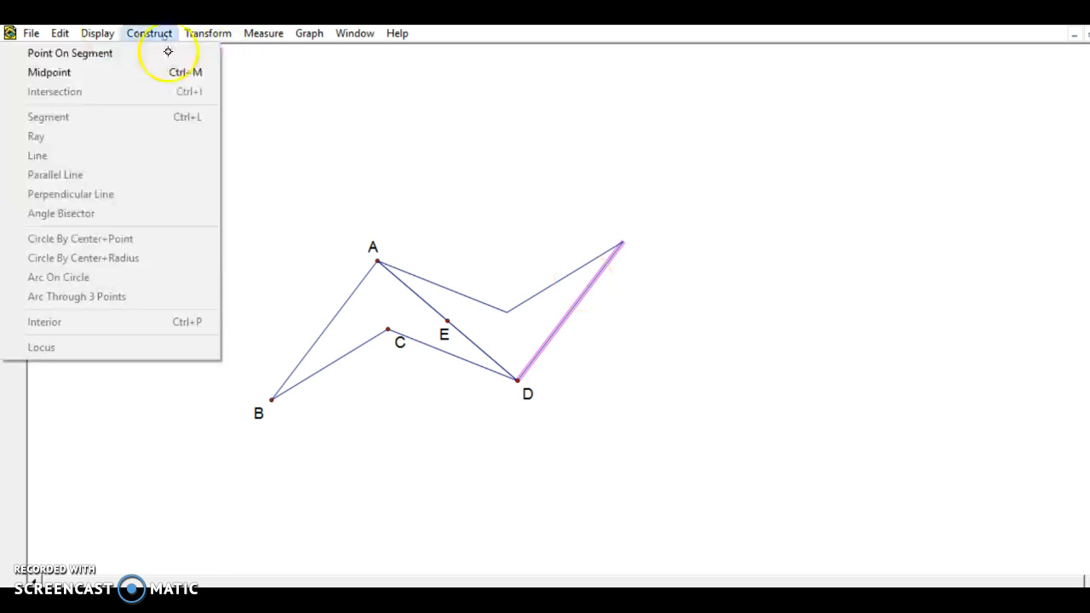
left_click(70, 52)
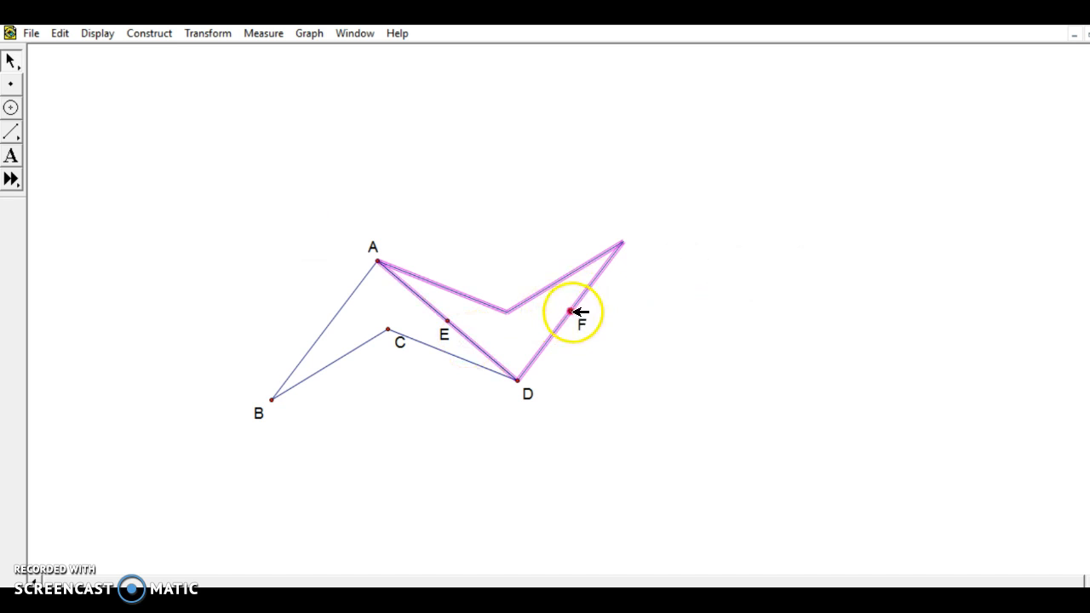
left_click(208, 33)
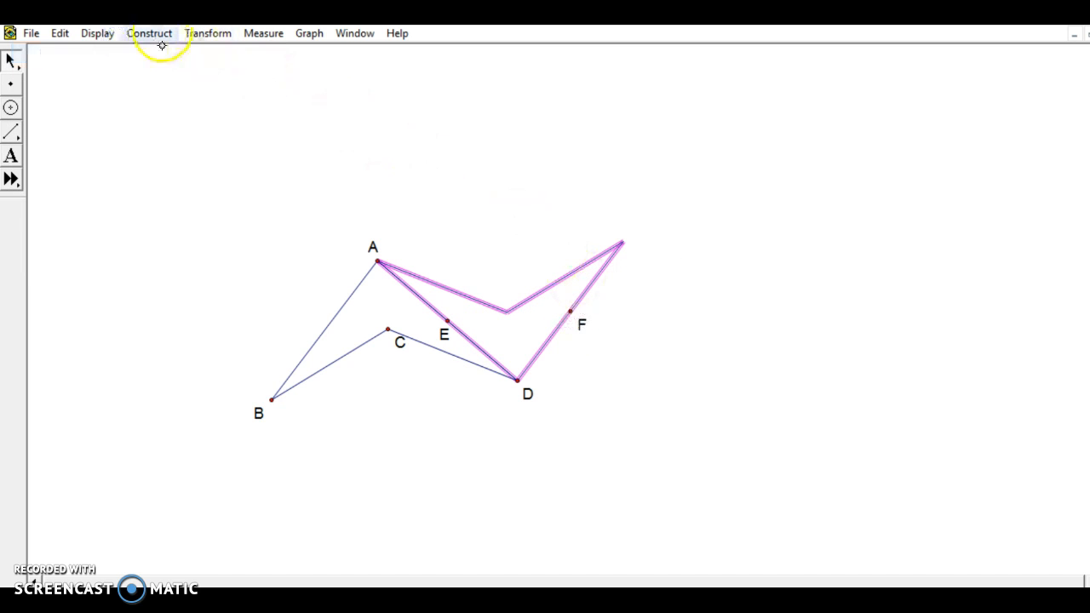
left_click(207, 33)
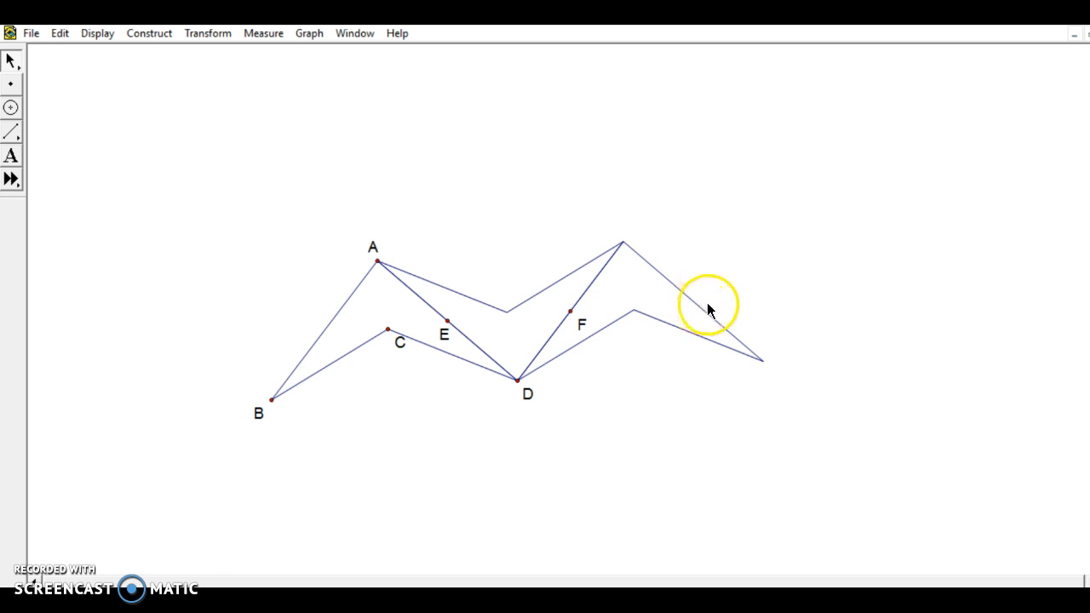
mouse_move(722, 317)
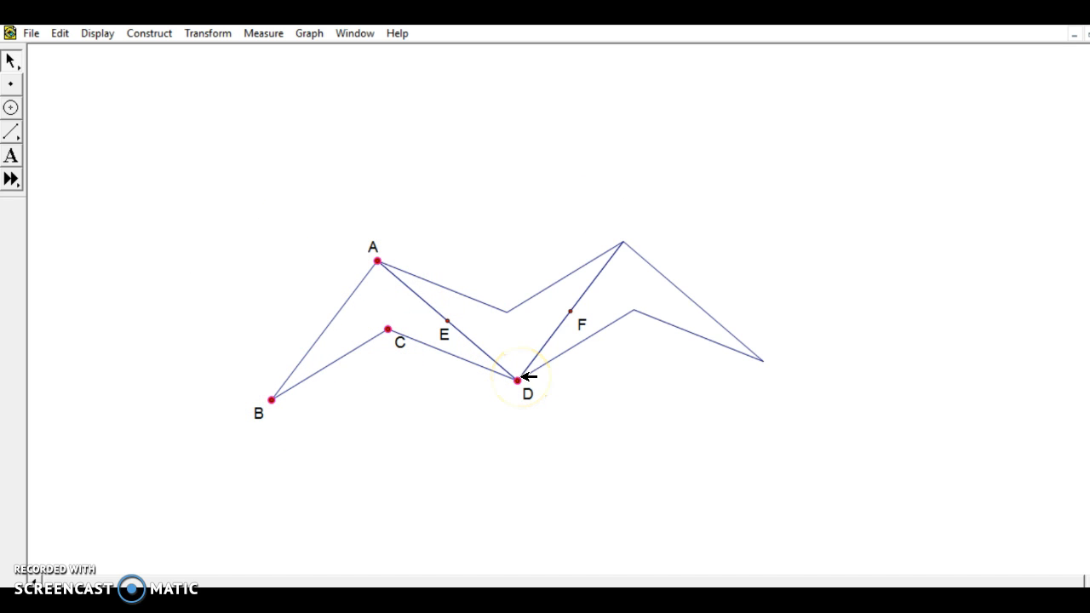
Fill quadrilateral ABCD with a yellow interior and select the third piece's vertices
left_click(150, 32)
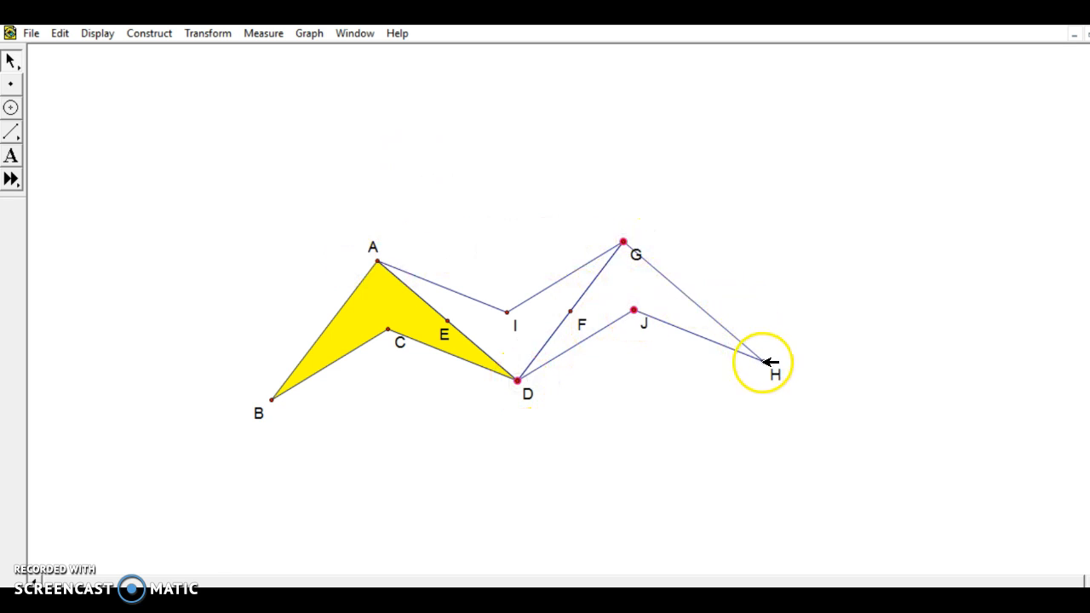
left_click(150, 32)
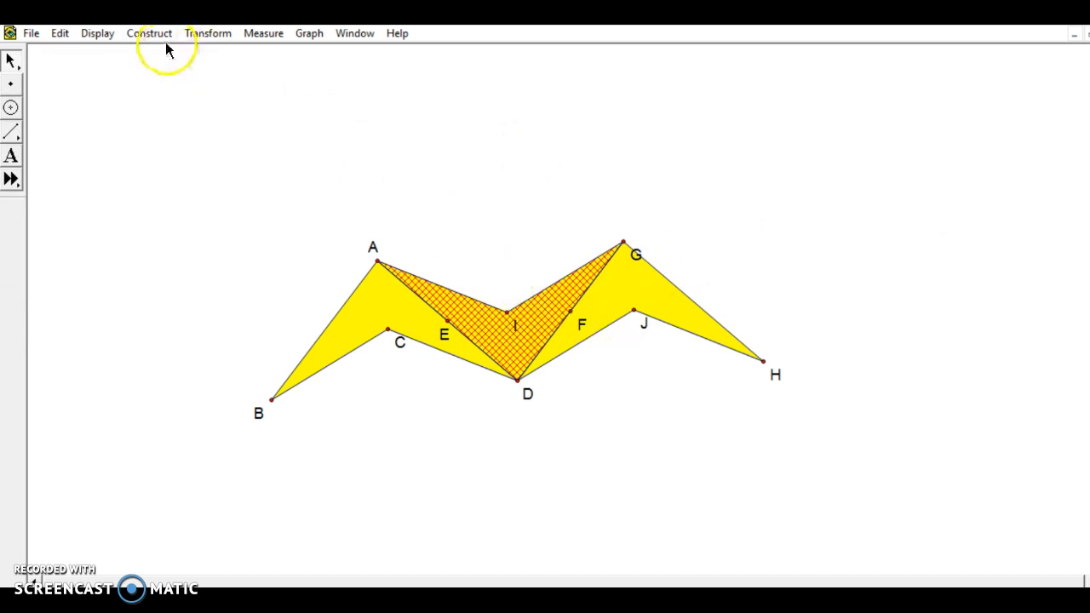
Colour the middle quadrilateral's interior black and clear the selection
left_click(97, 32)
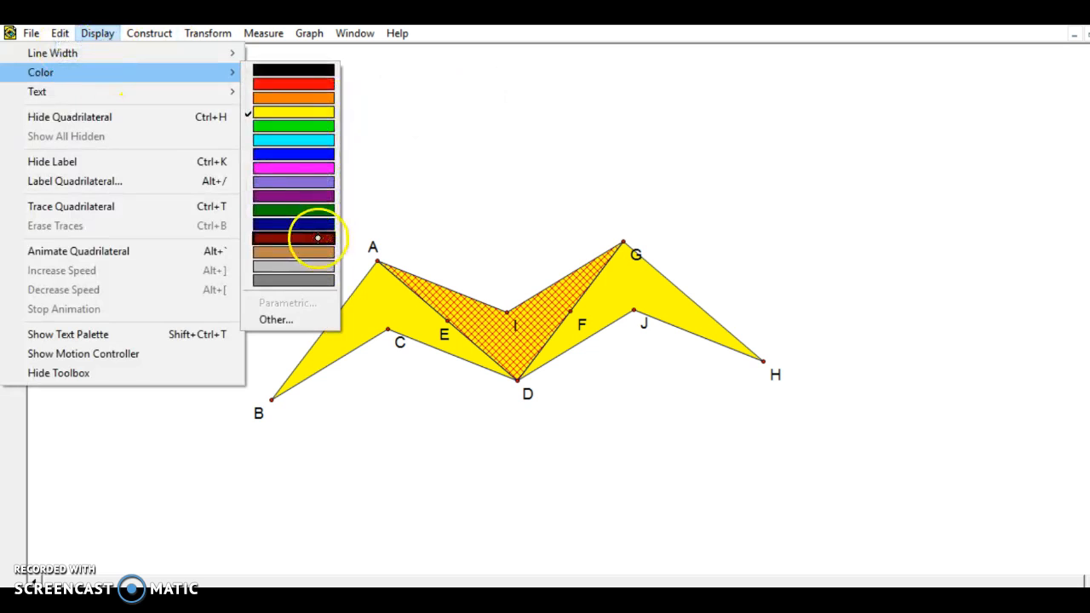
left_click(293, 237)
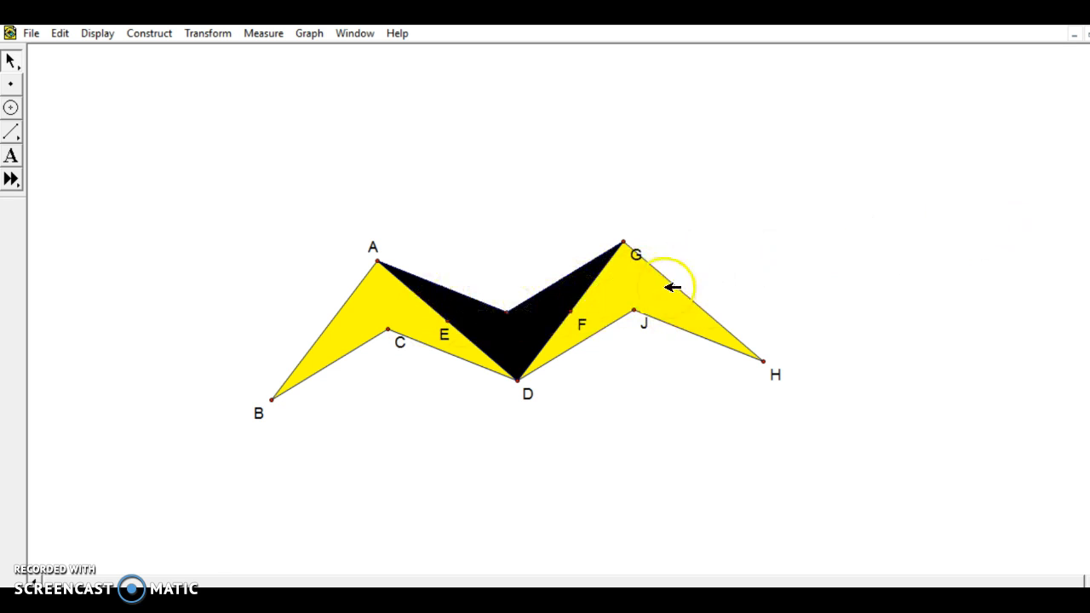
left_click(148, 33)
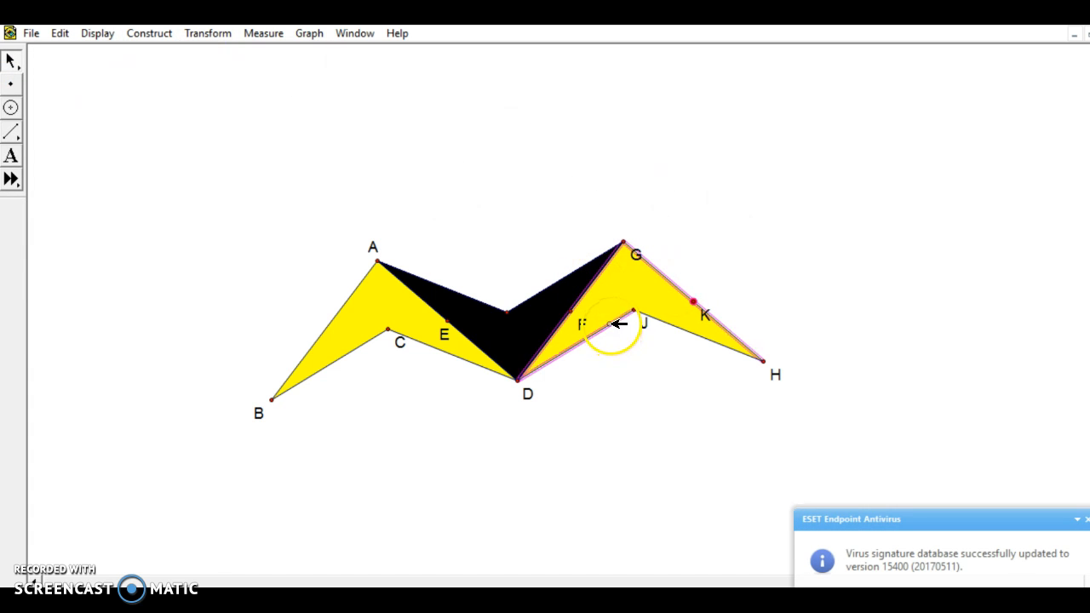
Start rotating the right yellow piece by selecting its side, dismissing the antivirus notification
left_click(207, 32)
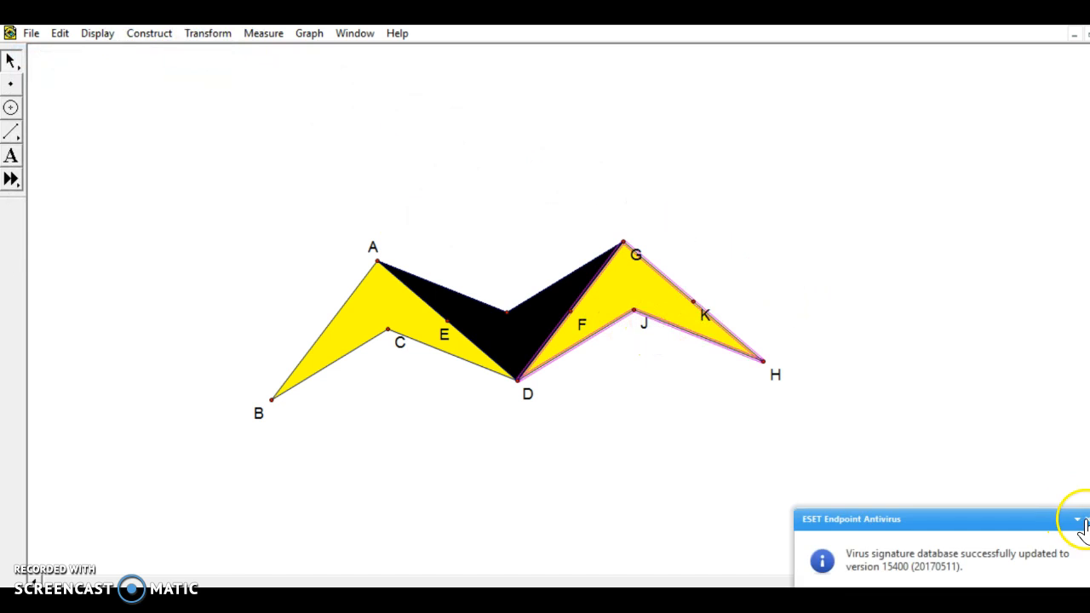
left_click(208, 32)
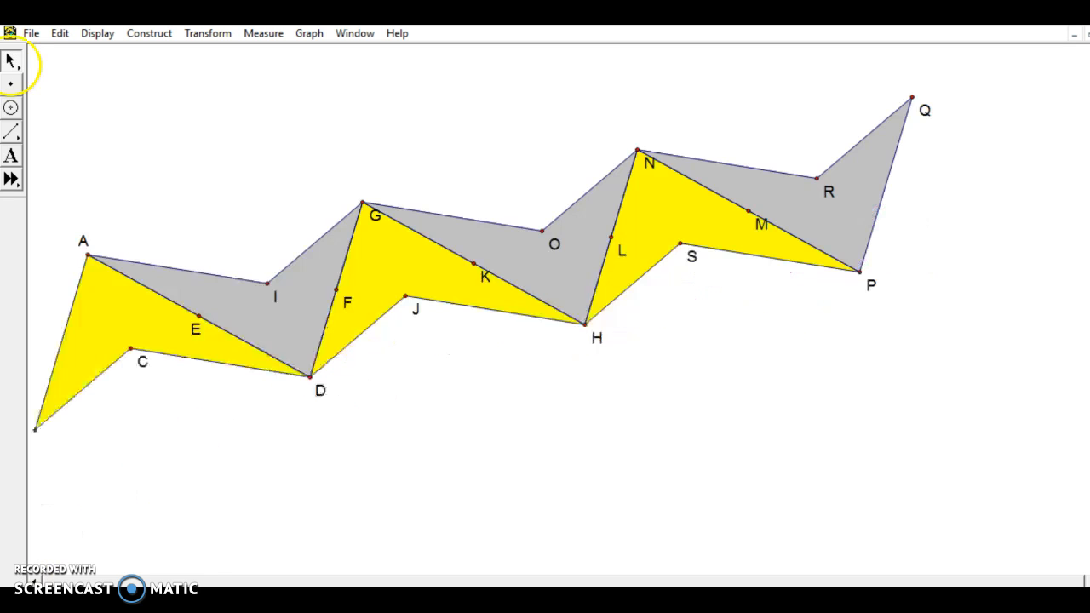
mouse_move(826, 191)
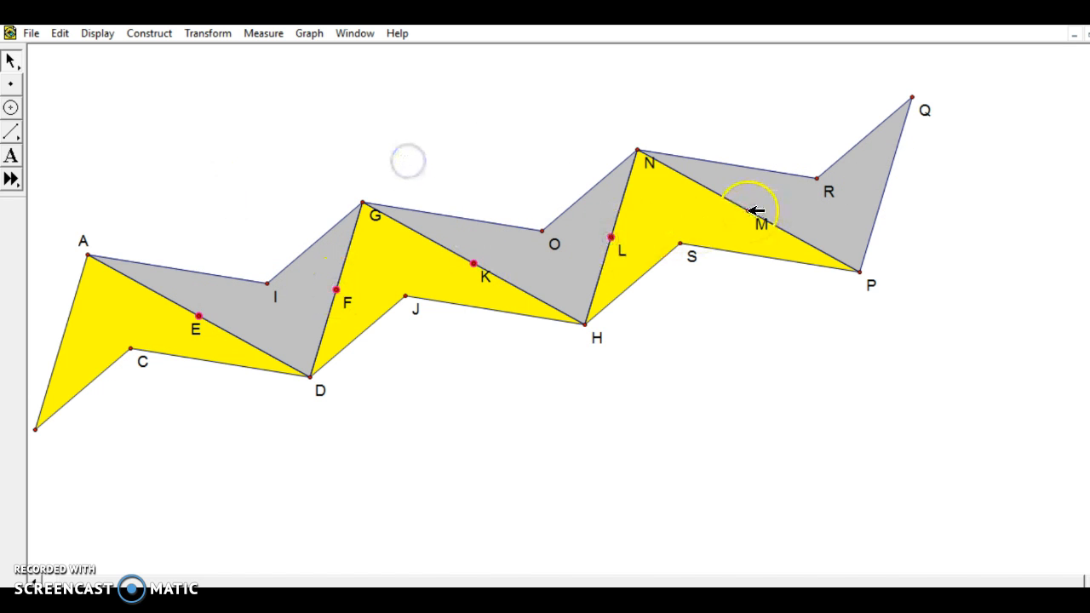
Hide the selected midpoints and then the point labels via Display
left_click(97, 32)
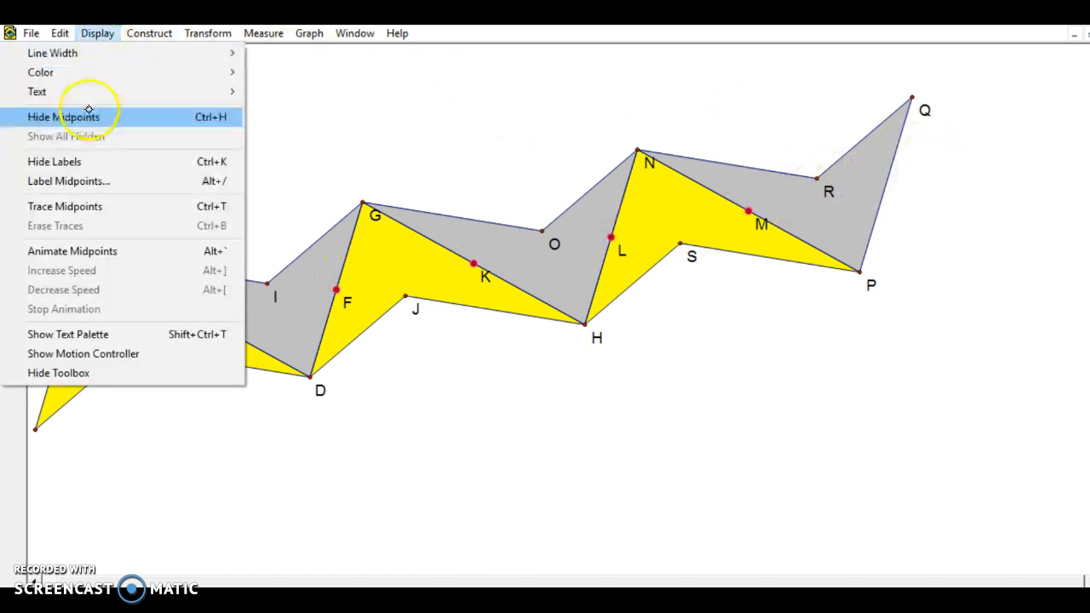
left_click(63, 116)
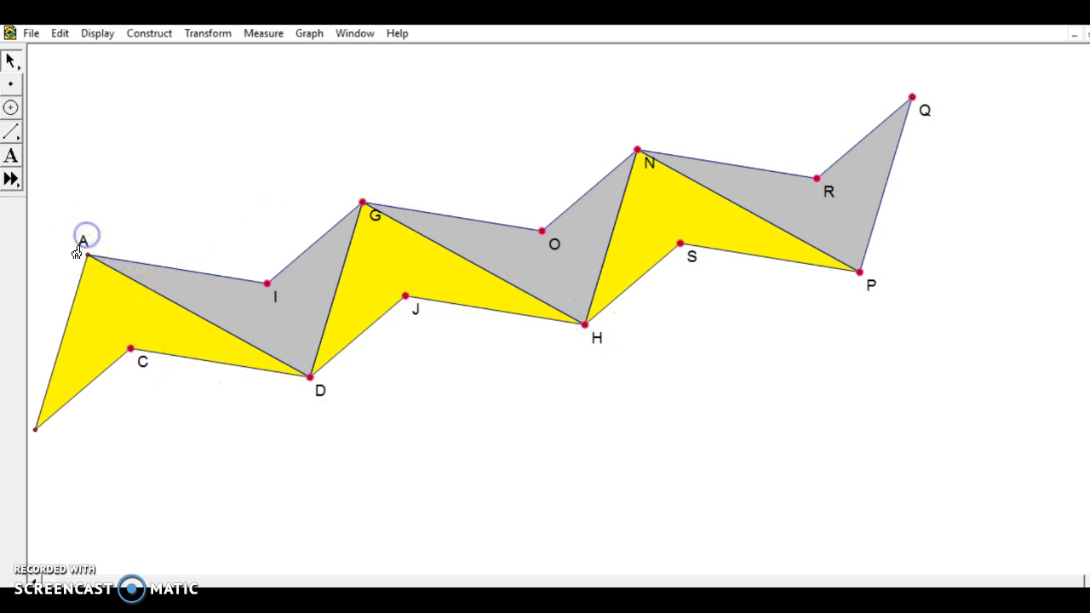
left_click(97, 33)
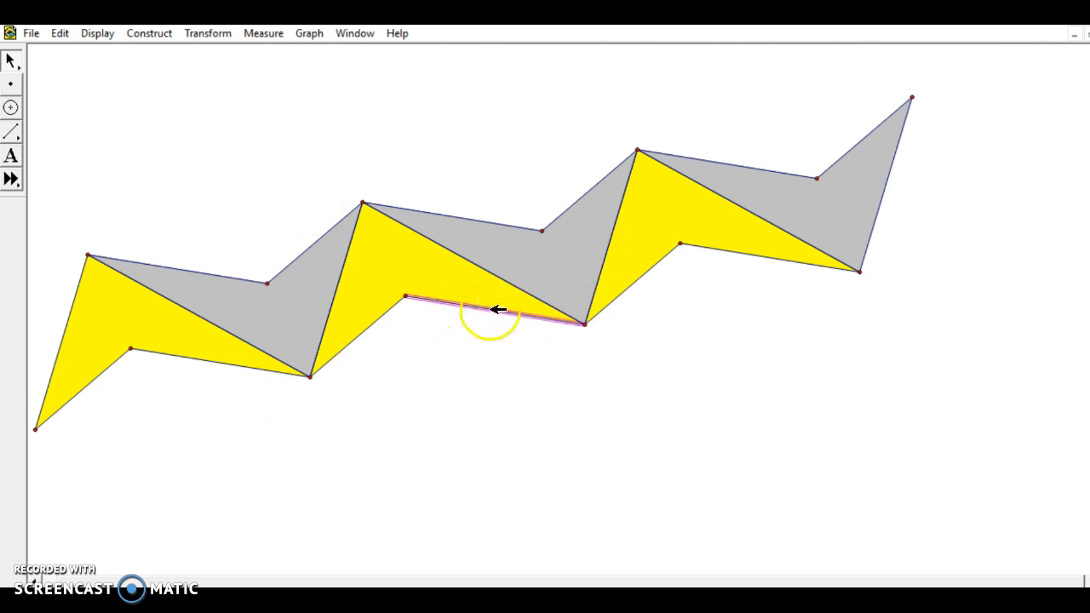
Construct midpoint T on the middle yellow piece's lower side and rotate the piece 180° about T
left_click(150, 32)
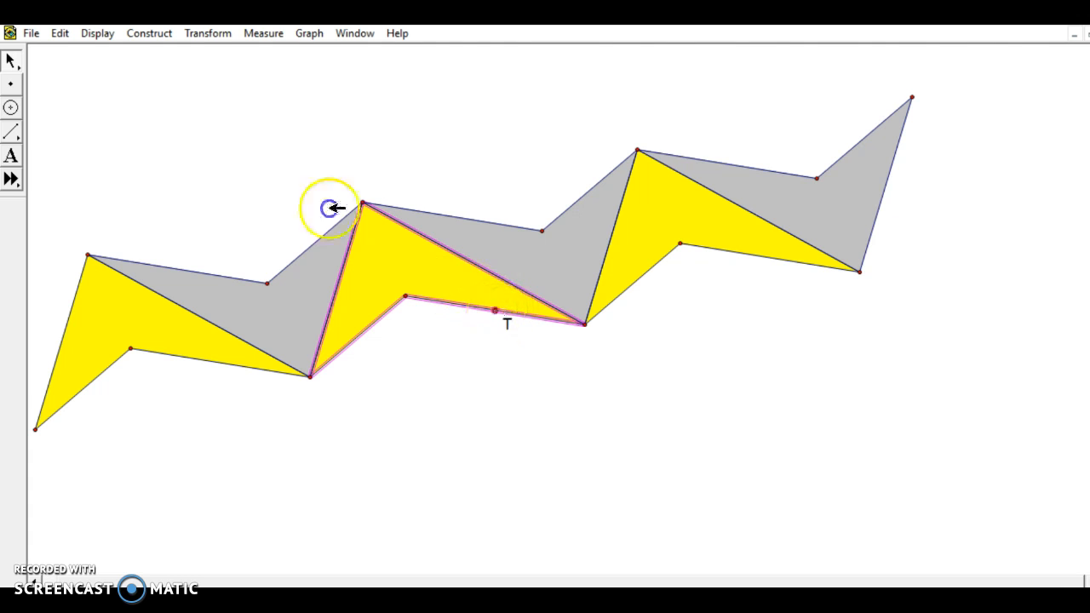
left_click(208, 32)
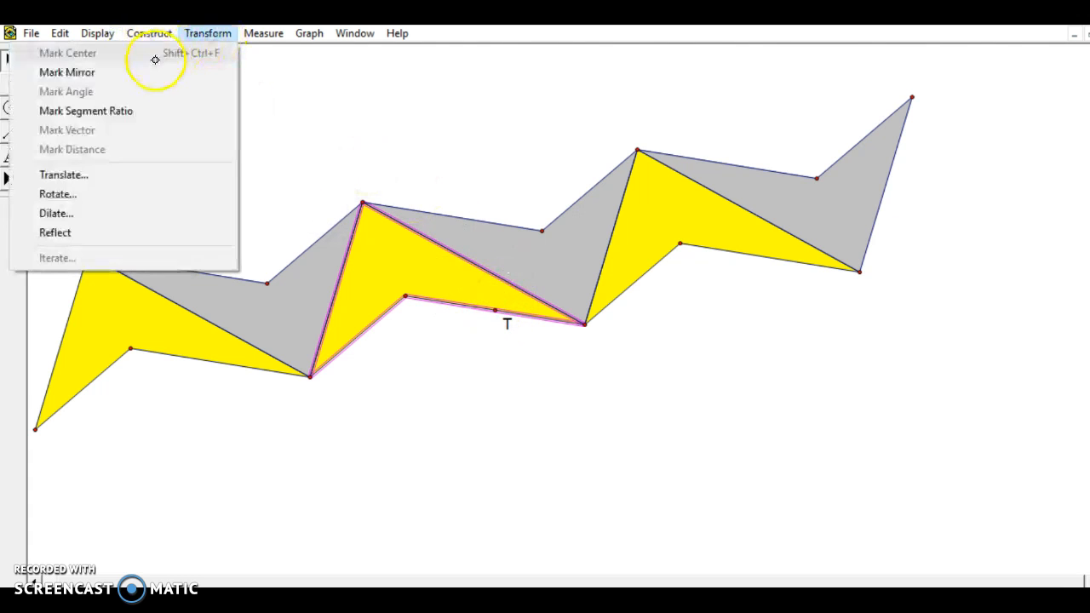
left_click(58, 194)
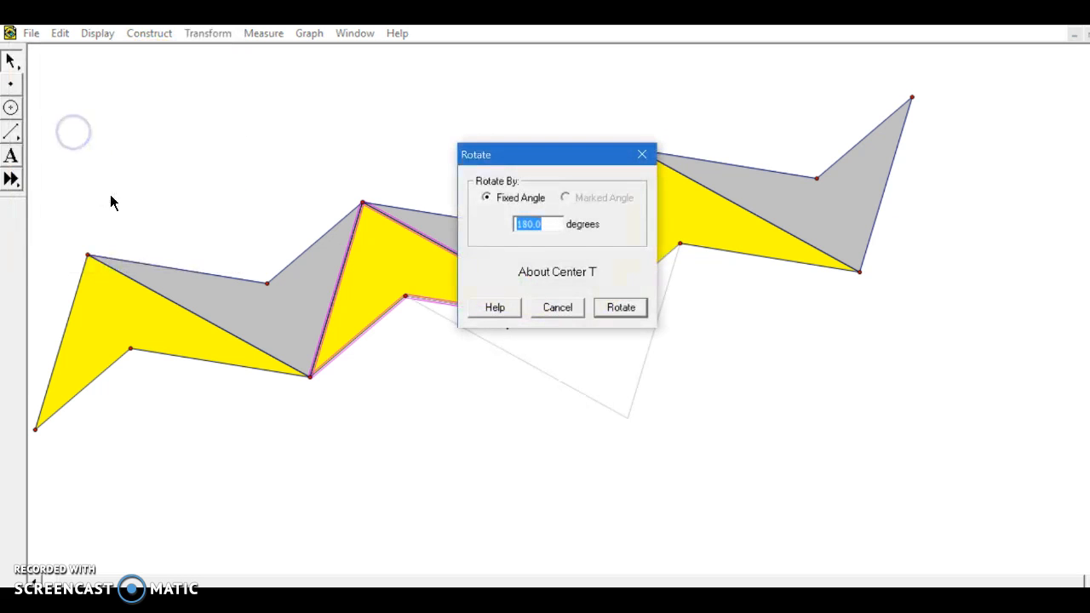
left_click(620, 307)
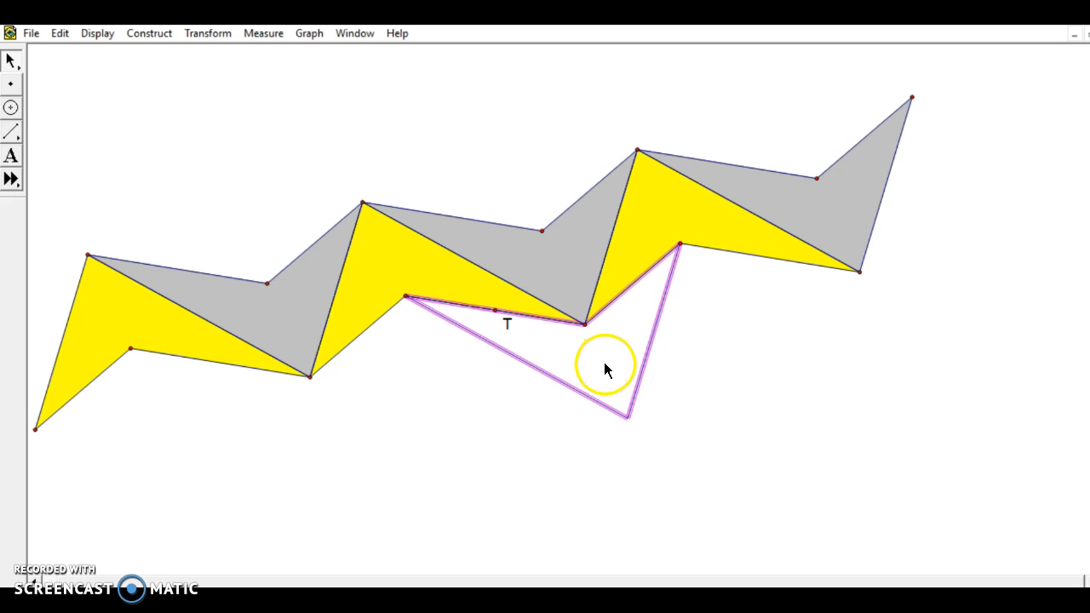
mouse_move(565, 245)
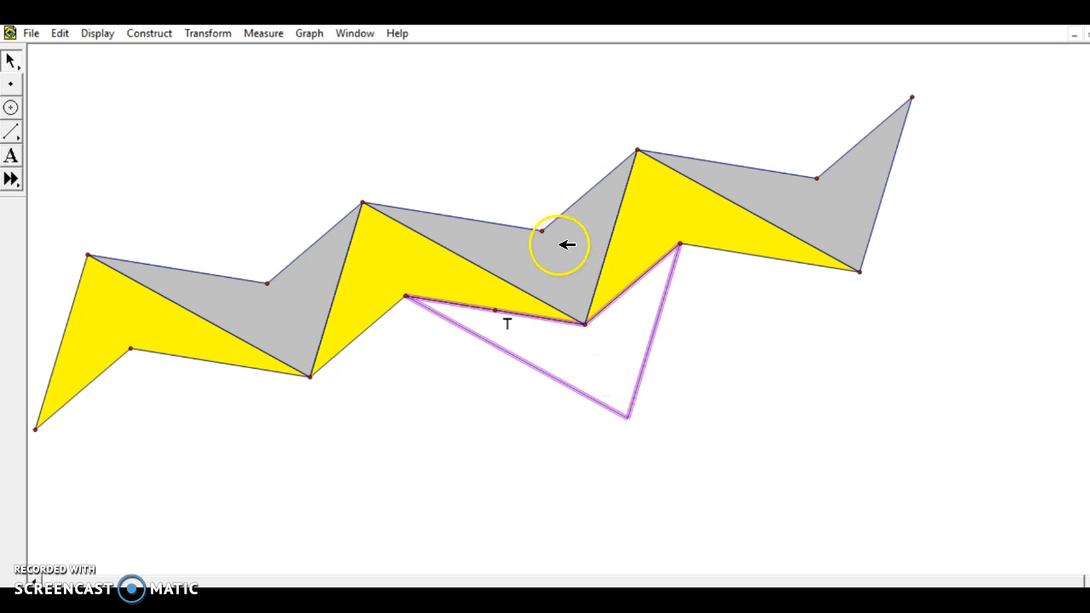
mouse_move(582, 277)
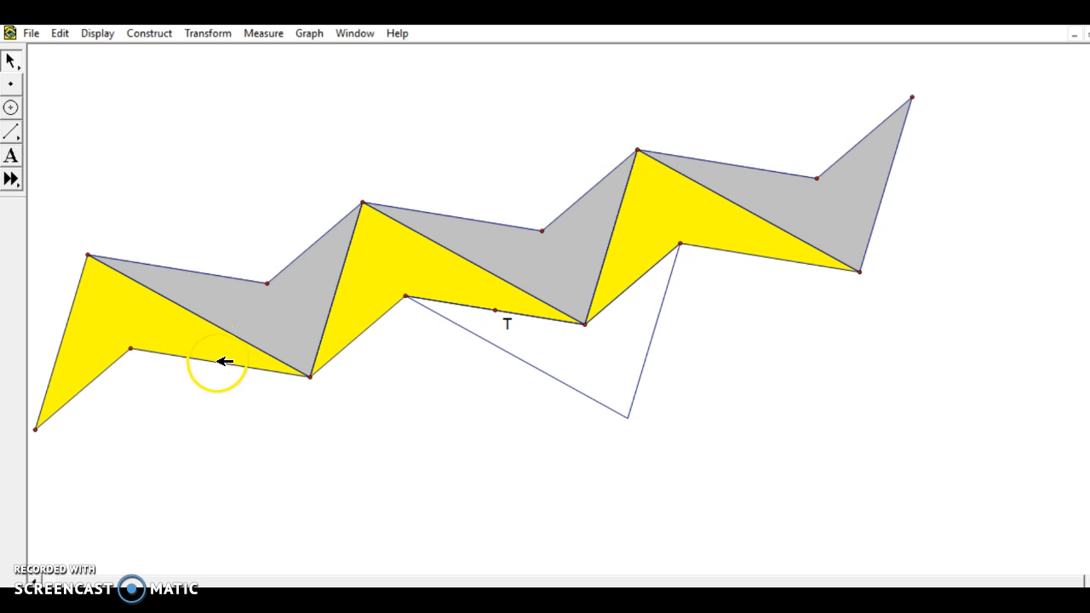
Construct midpoint U on the left yellow piece's lower side and mark U as rotation centre
left_click(149, 33)
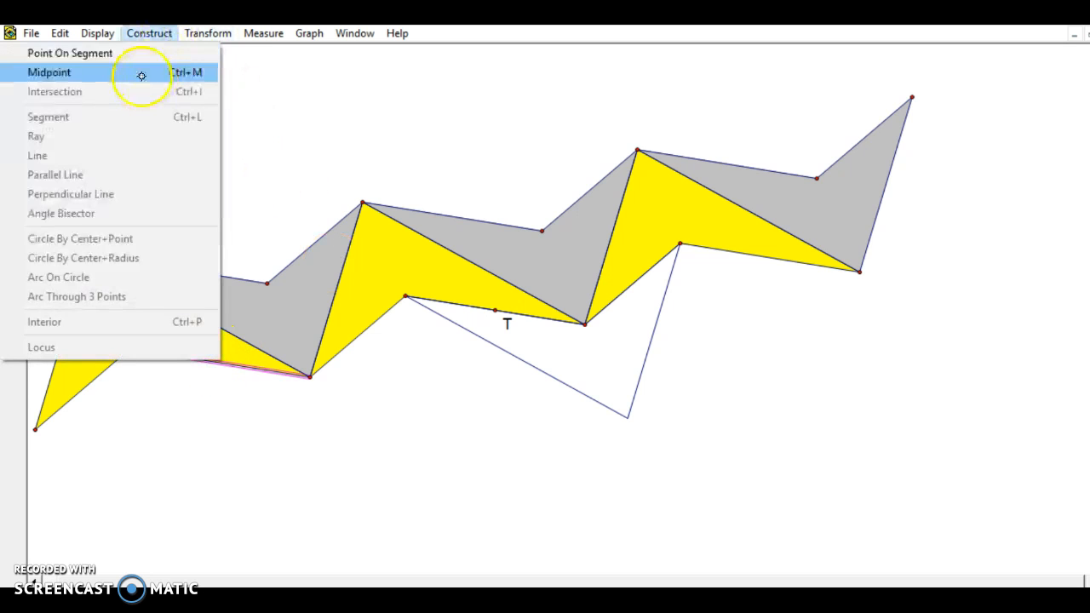
left_click(48, 71)
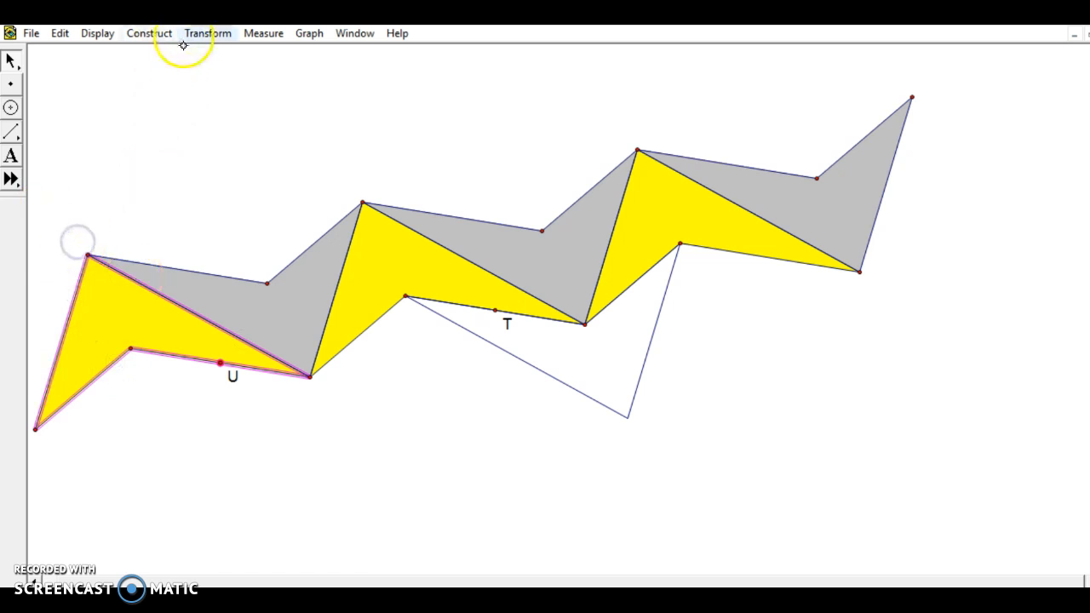
mouse_move(179, 53)
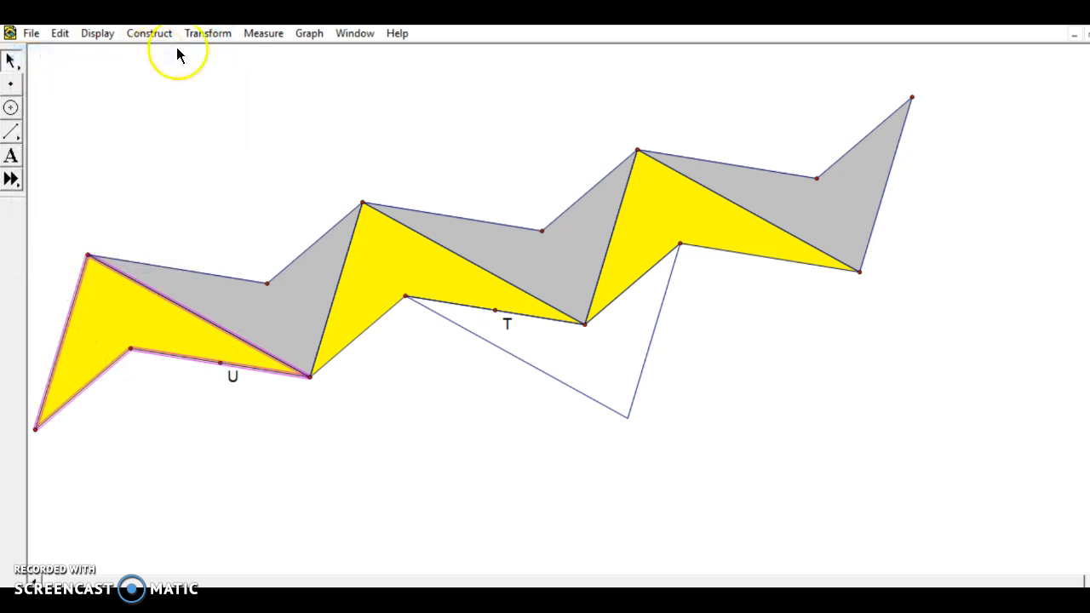
mouse_move(381, 145)
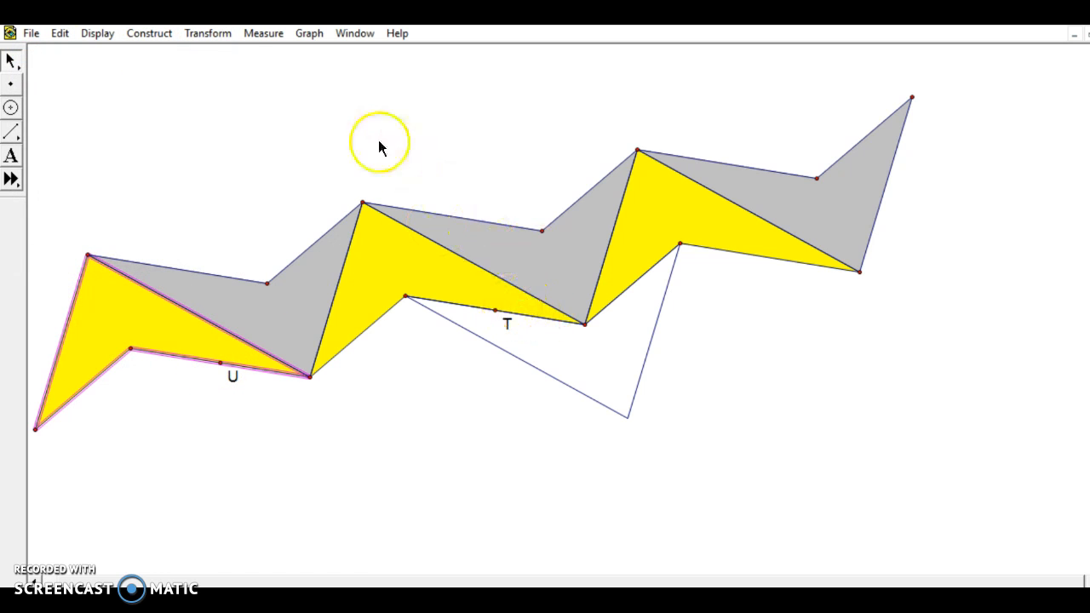
left_click(208, 32)
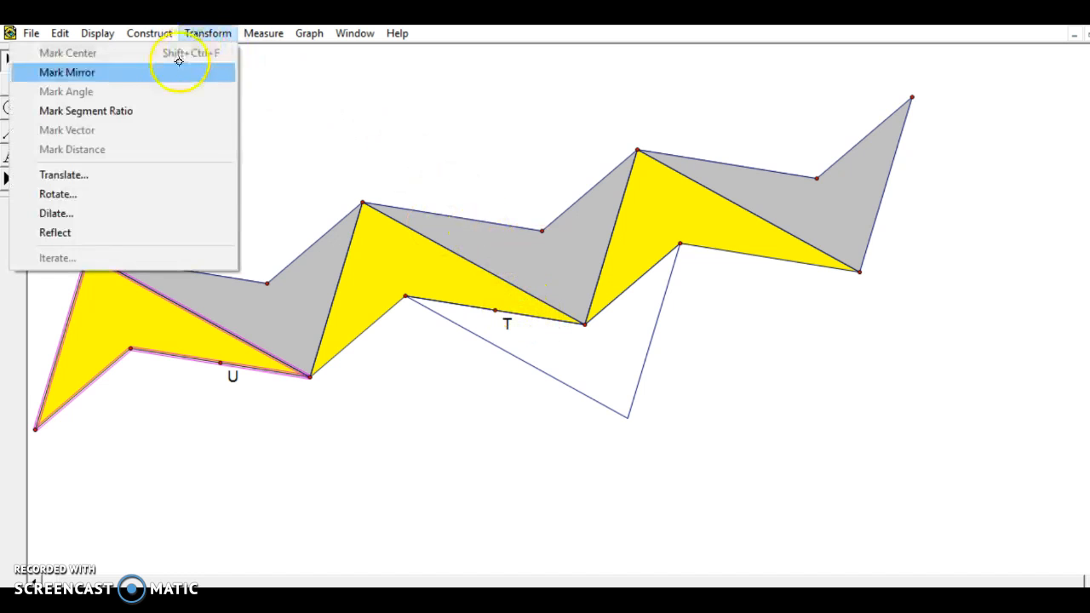
left_click(58, 194)
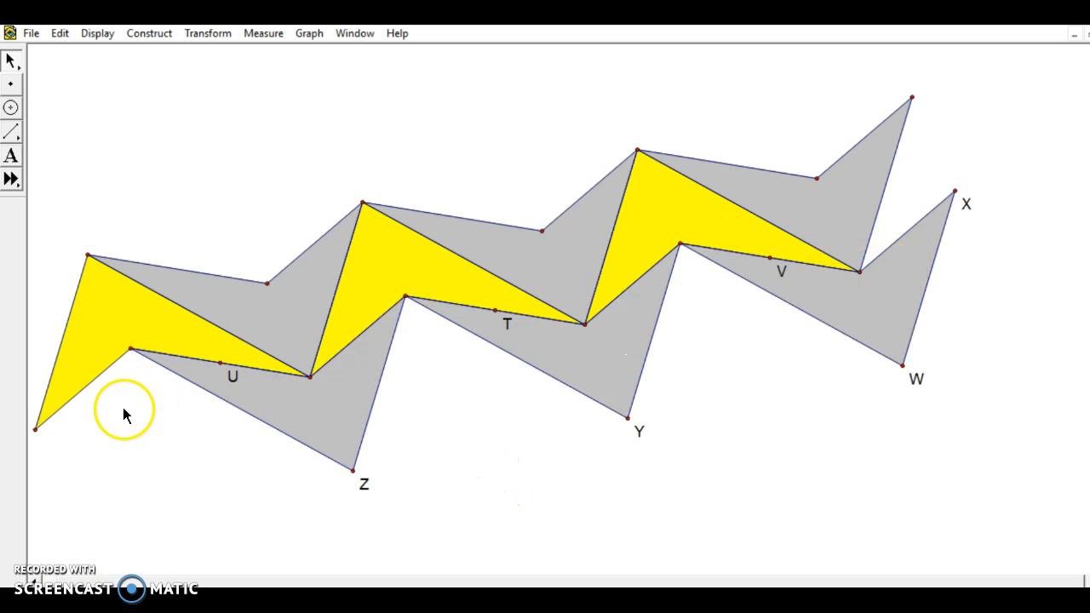
mouse_move(1020, 208)
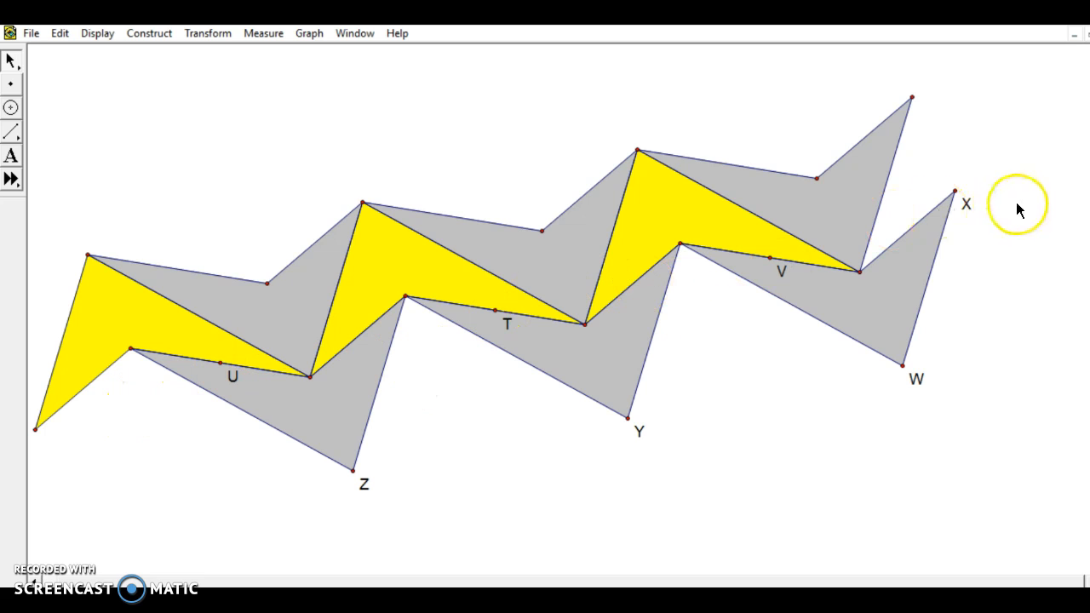
mouse_move(214, 394)
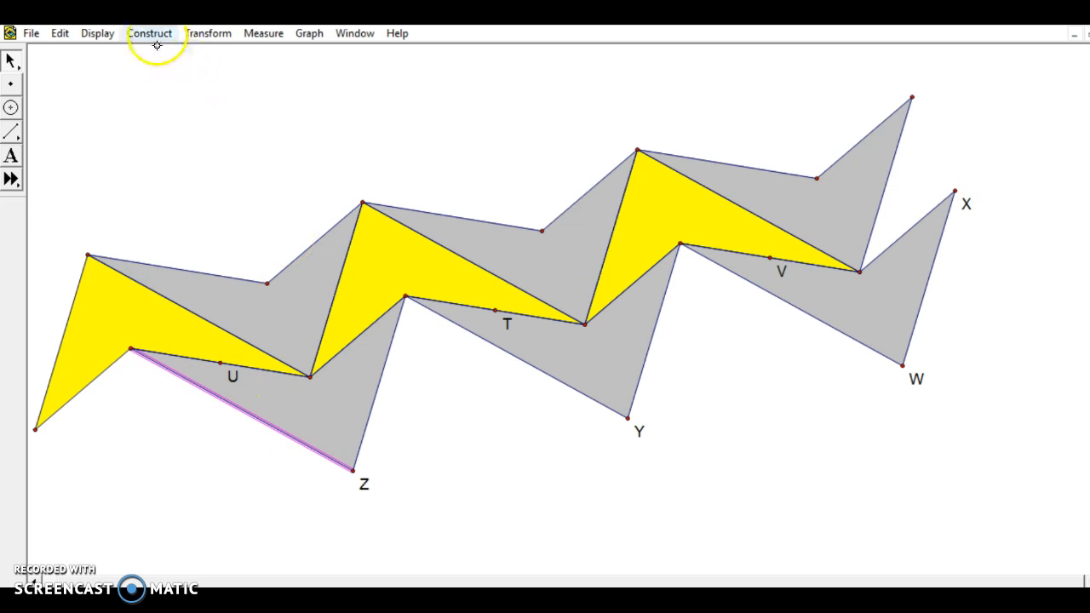
Construct the lower edge's midpoint, rotate 180° about it and fill the copy's interior
left_click(242, 409)
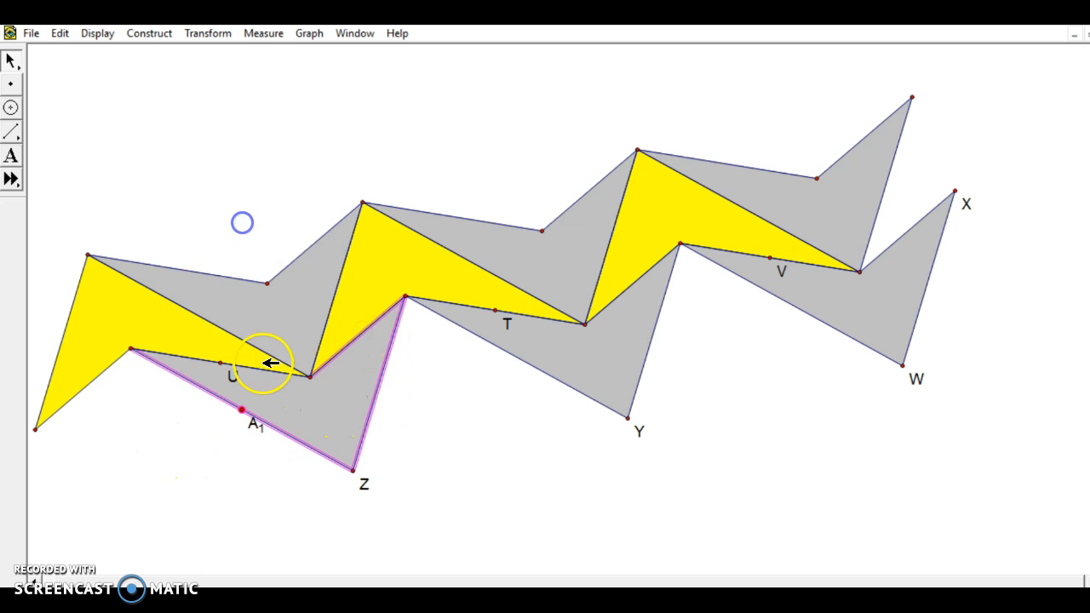
left_click(208, 33)
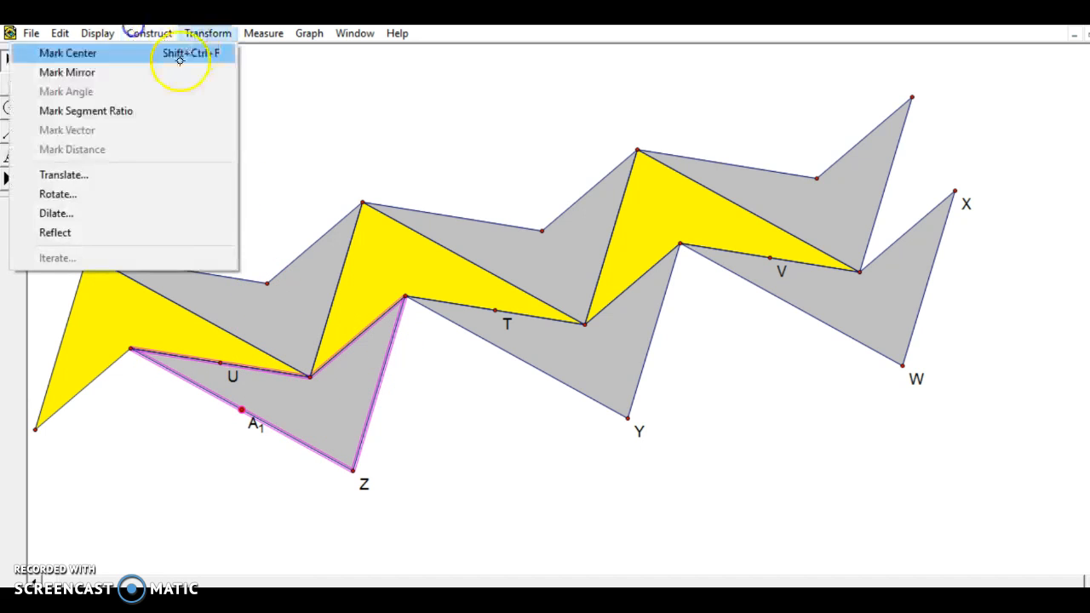
mouse_move(167, 174)
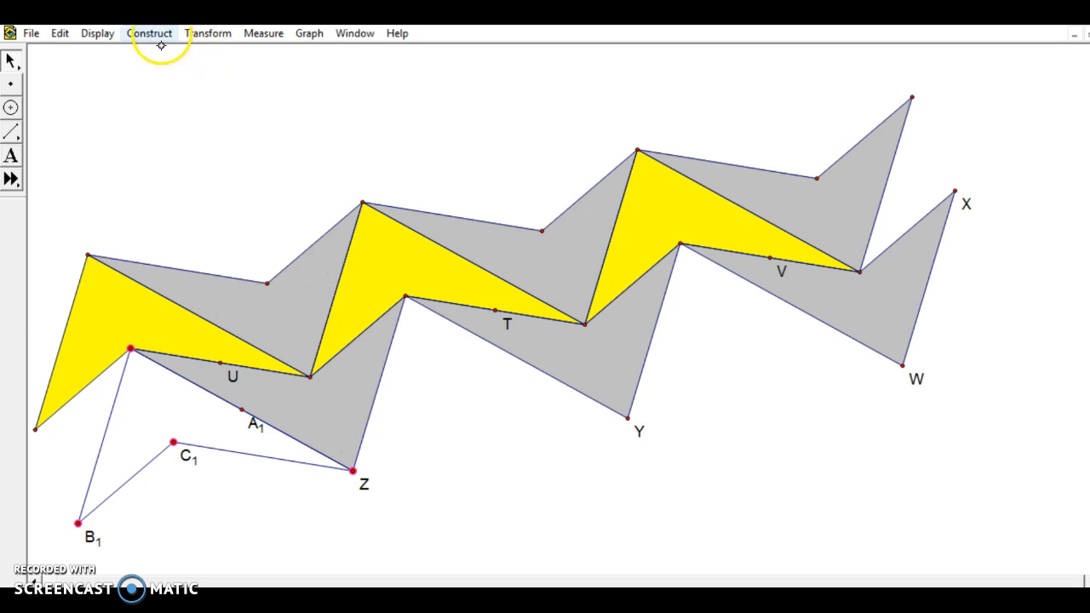
left_click(97, 32)
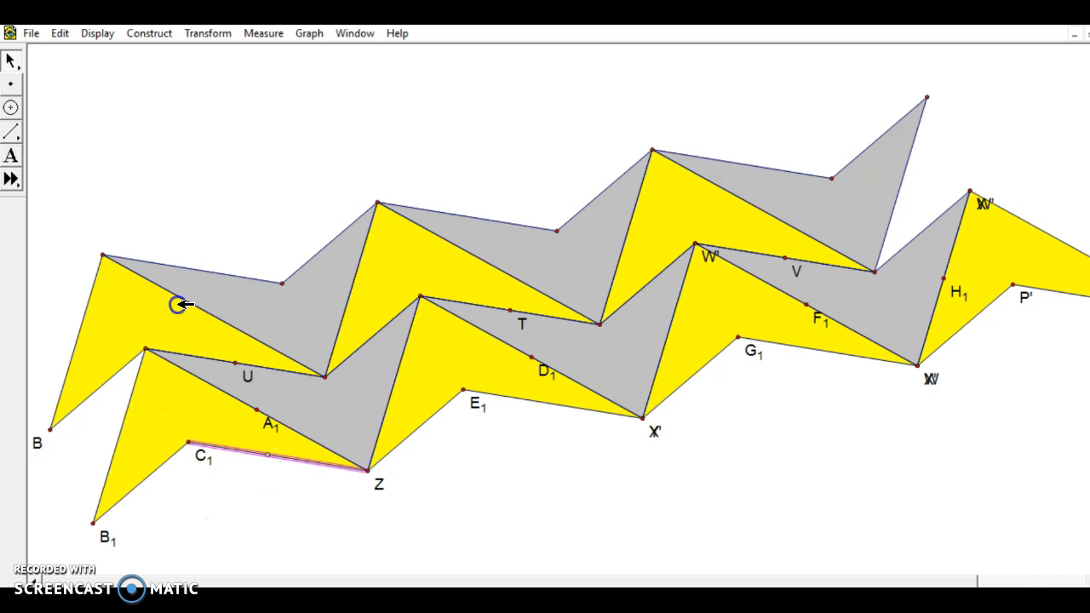
mouse_move(162, 44)
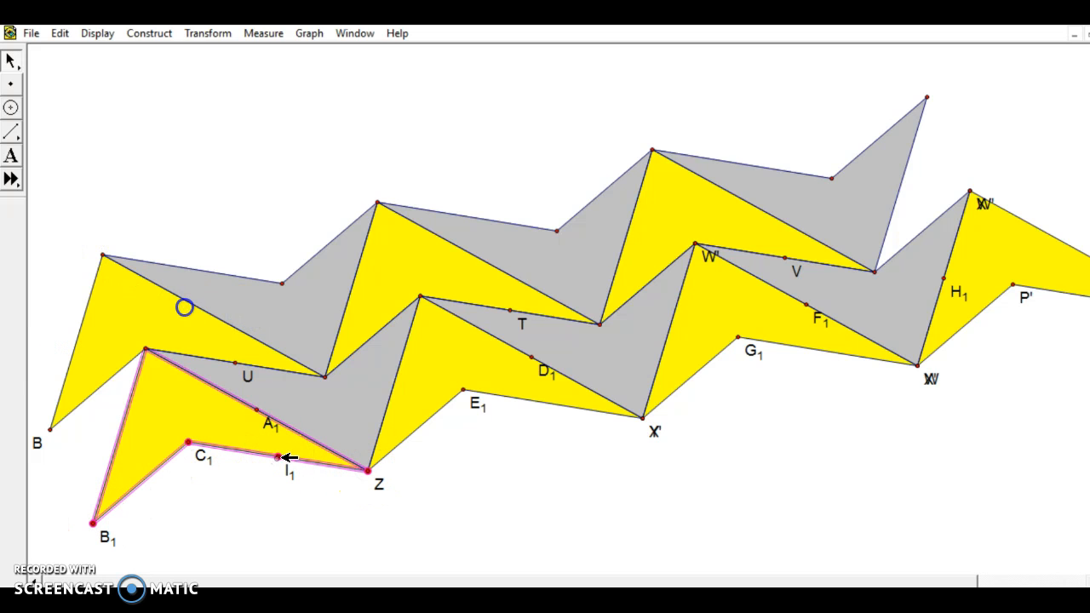
Rotate the yellow quadrilateral 180° about midpoint I1, producing row pieces I₁ through U₁
left_click(208, 33)
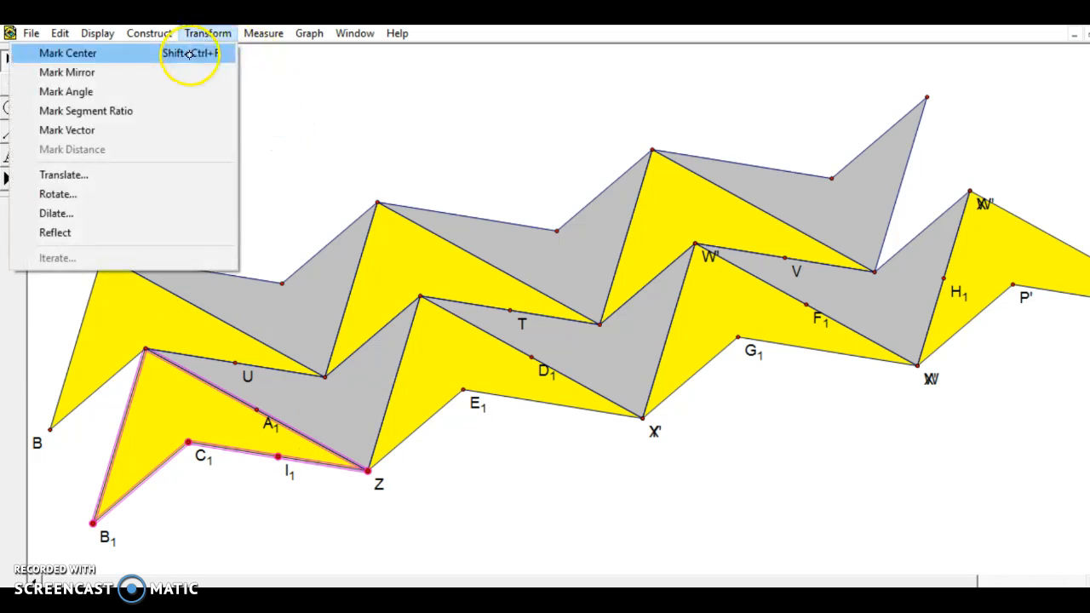
mouse_move(207, 53)
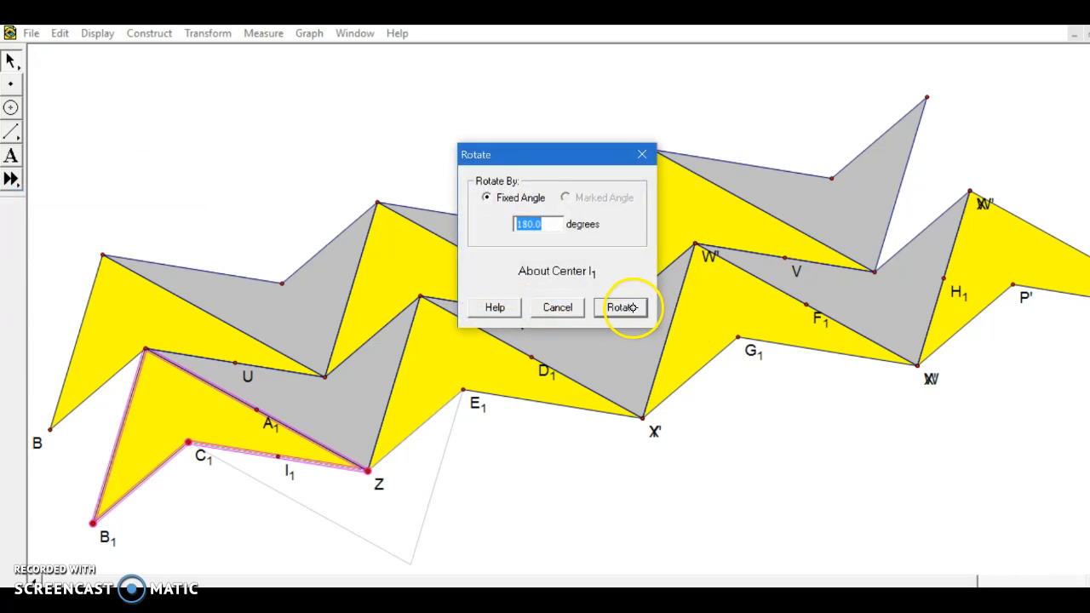
left_click(623, 307)
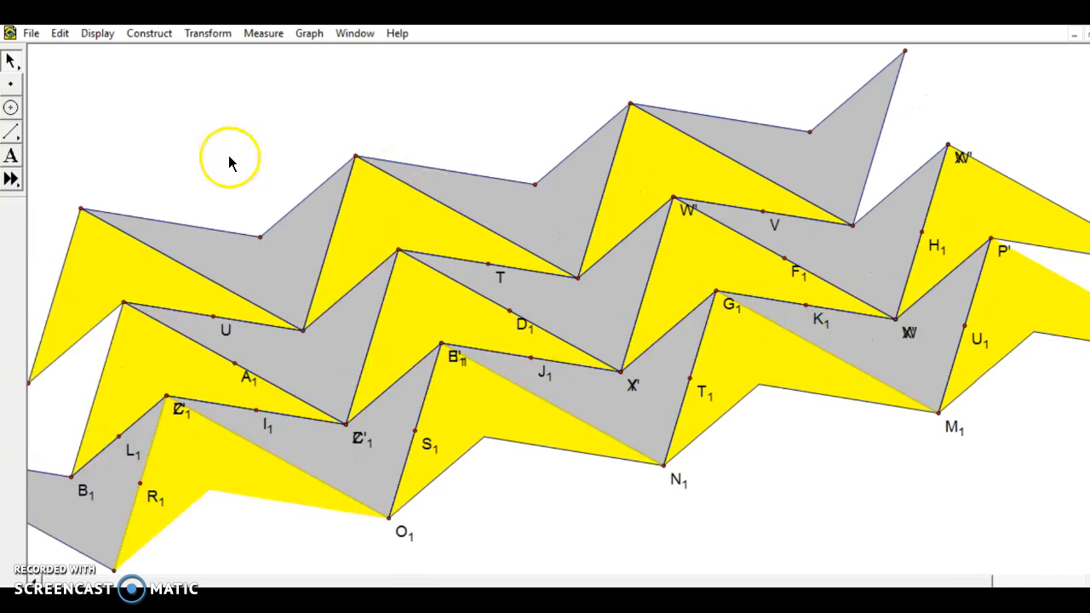
mouse_move(61, 79)
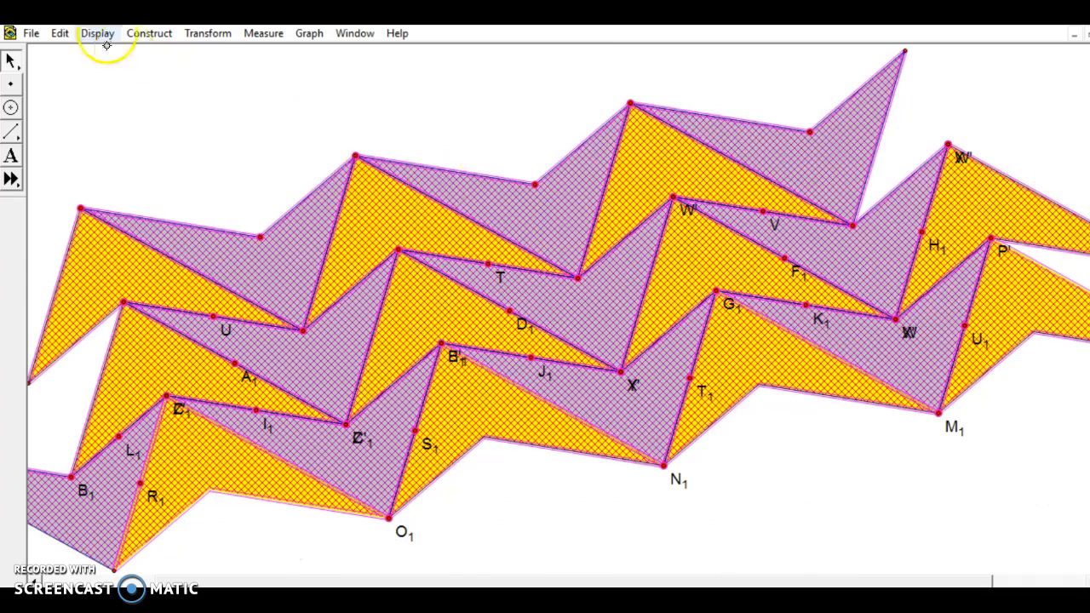
Show all hidden objects, turn labels on for the selection, then hide every label
left_click(96, 33)
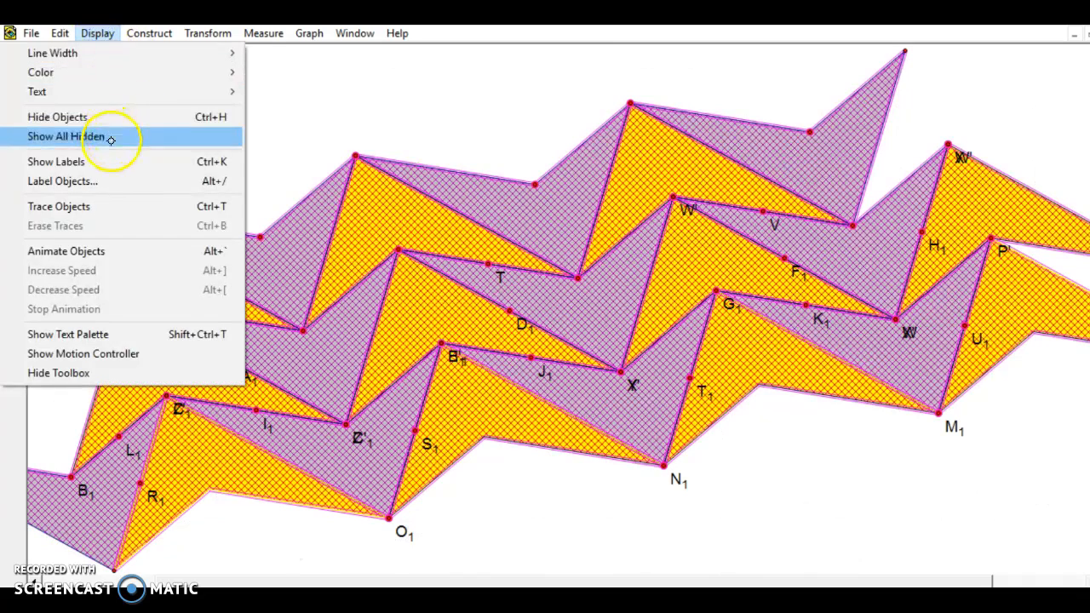
left_click(65, 136)
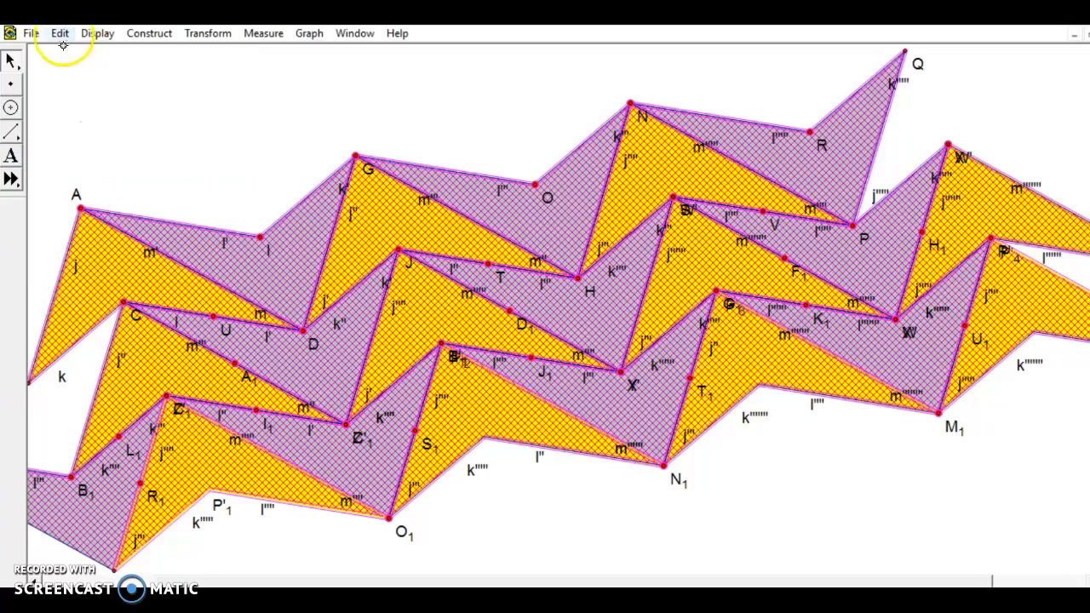
left_click(97, 33)
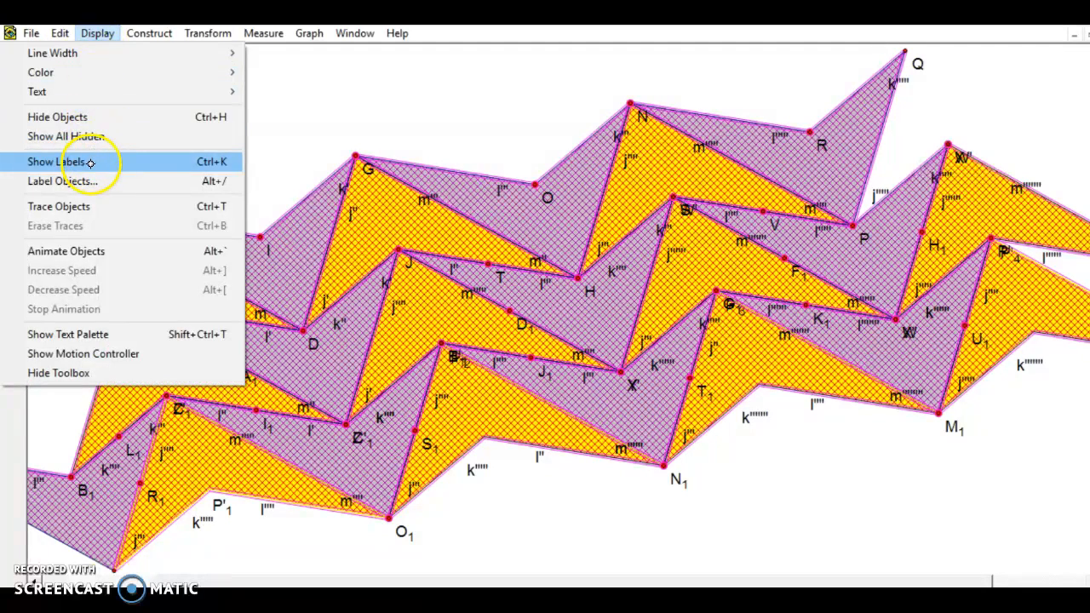
left_click(58, 162)
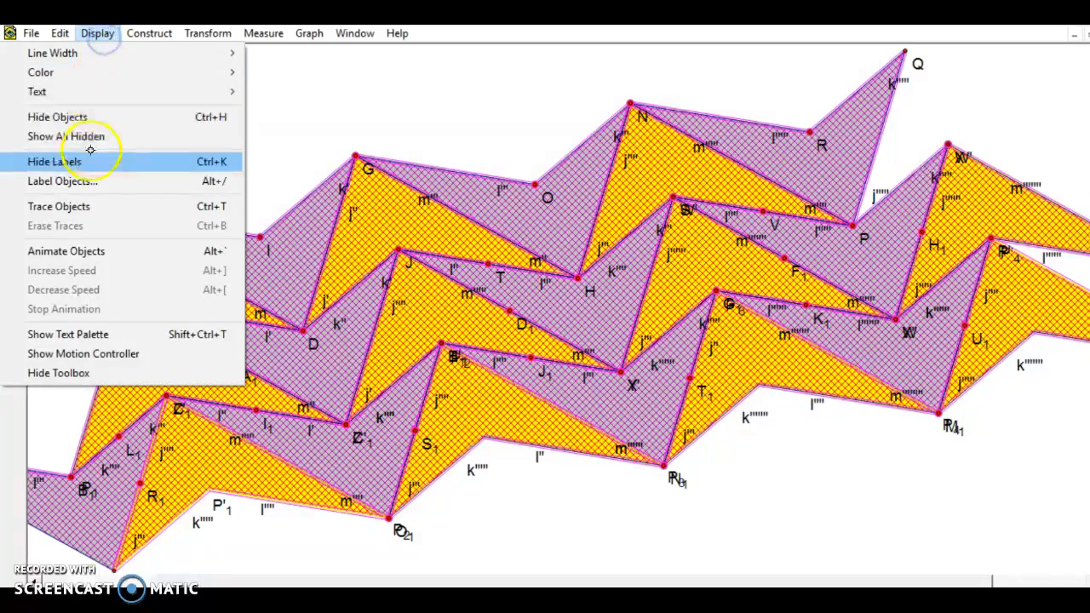
left_click(54, 162)
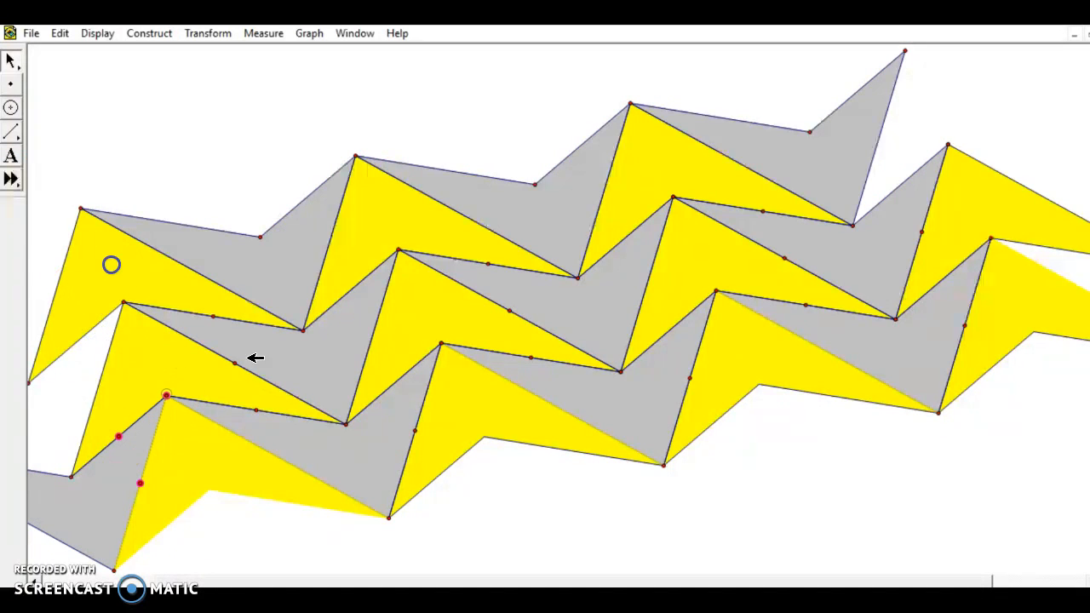
mouse_move(218, 317)
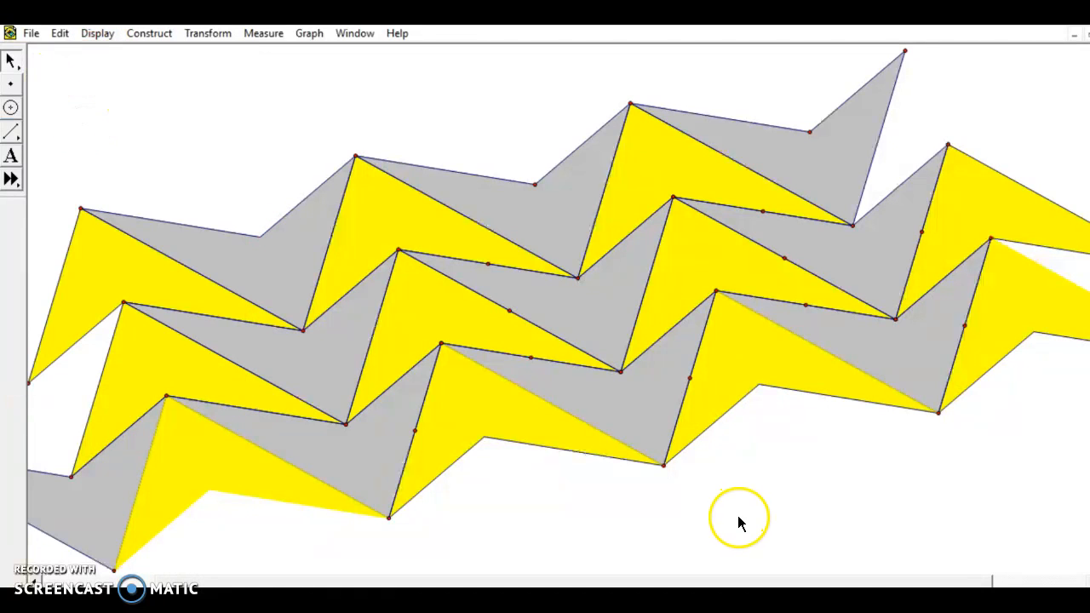
mouse_move(746, 528)
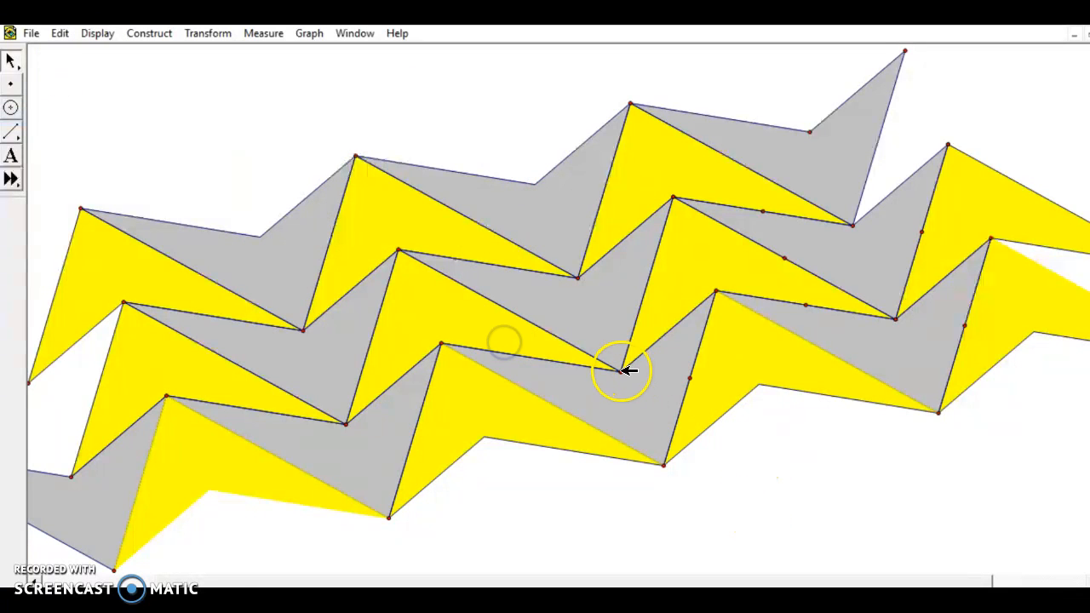
Drag inner, shared and top vertices of the original quadrilateral so every tile reshapes without gaps
left_click_drag(627, 371, 298, 327)
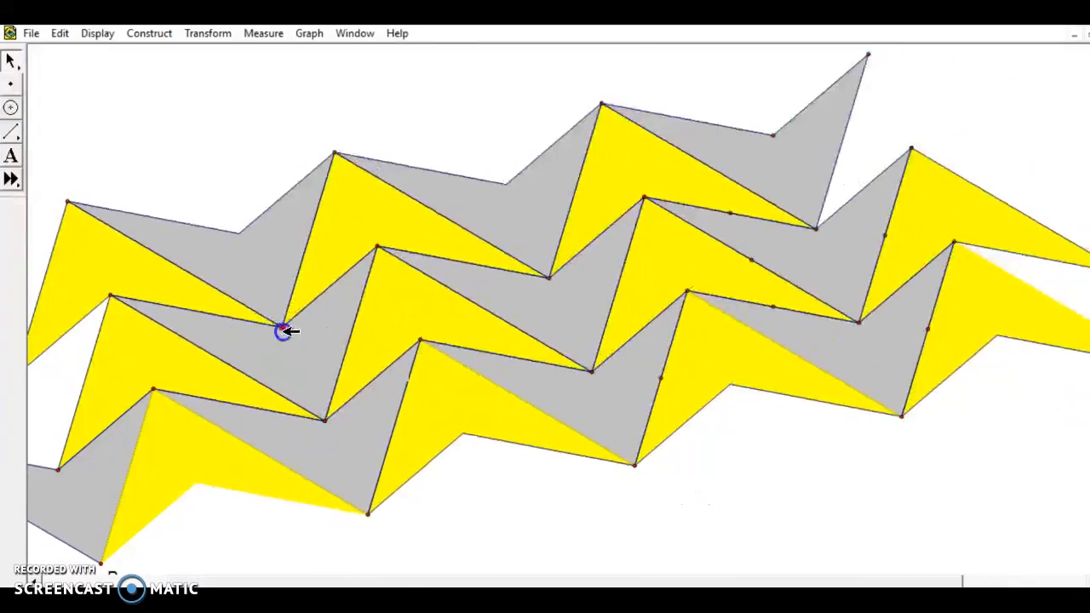
left_click_drag(286, 333, 313, 332)
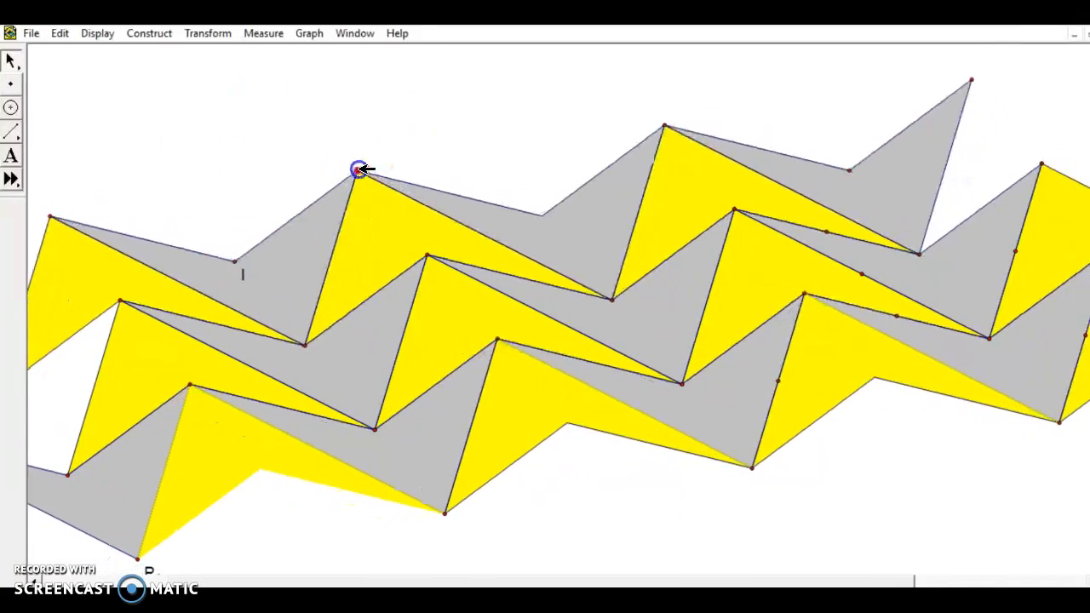
left_click_drag(361, 169, 434, 146)
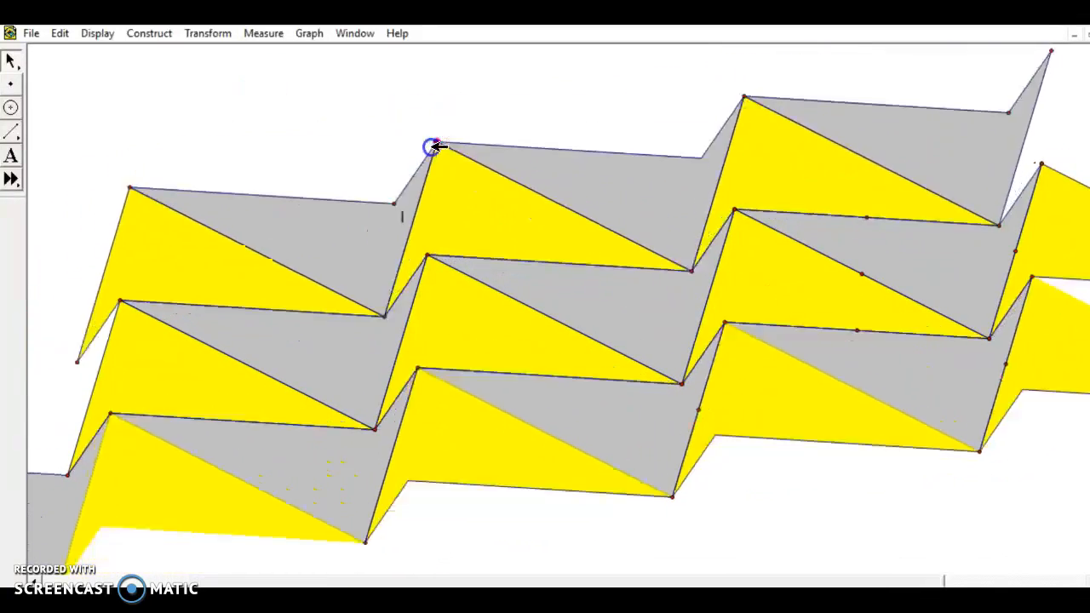
left_click_drag(435, 146, 395, 113)
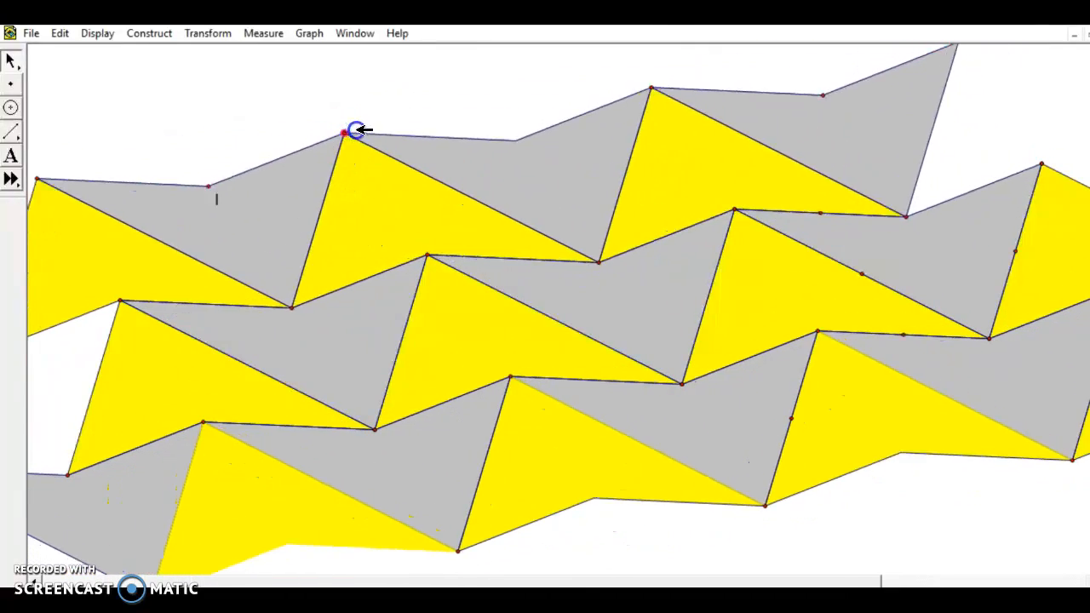
left_click_drag(349, 130, 122, 256)
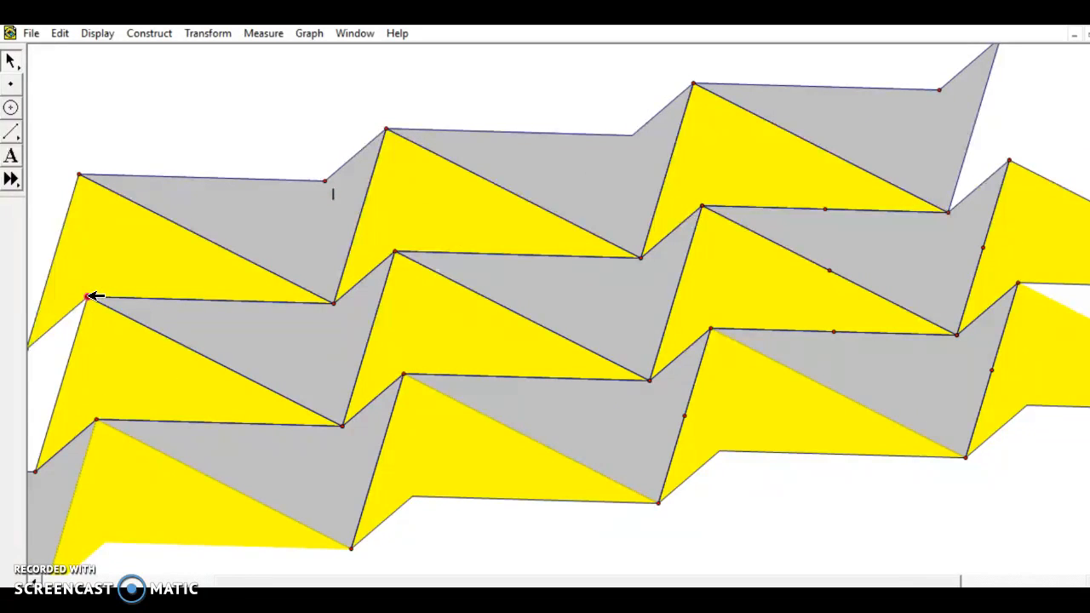
left_click(86, 297)
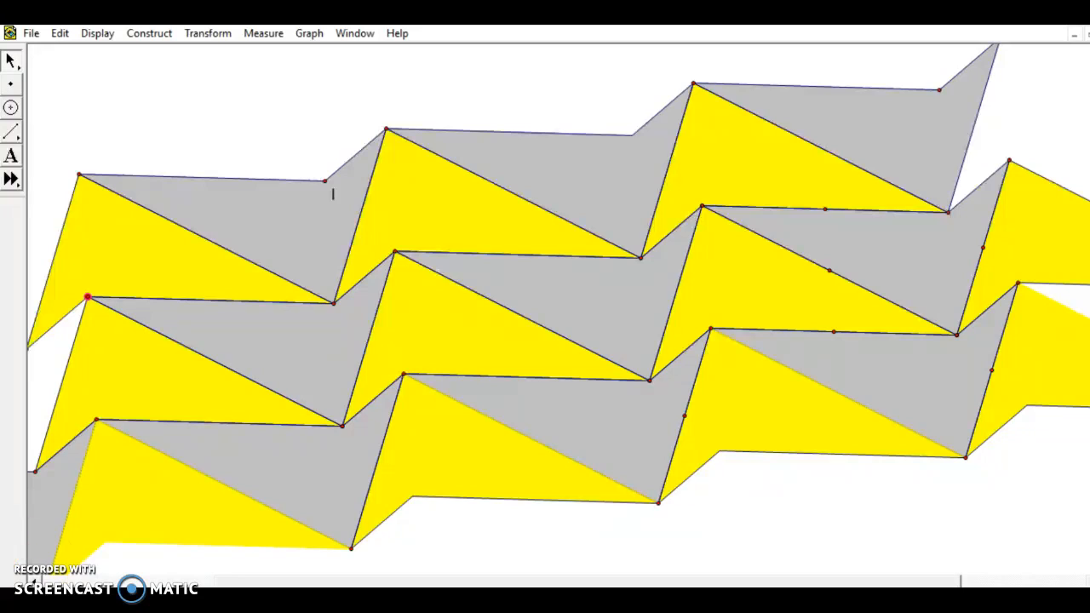